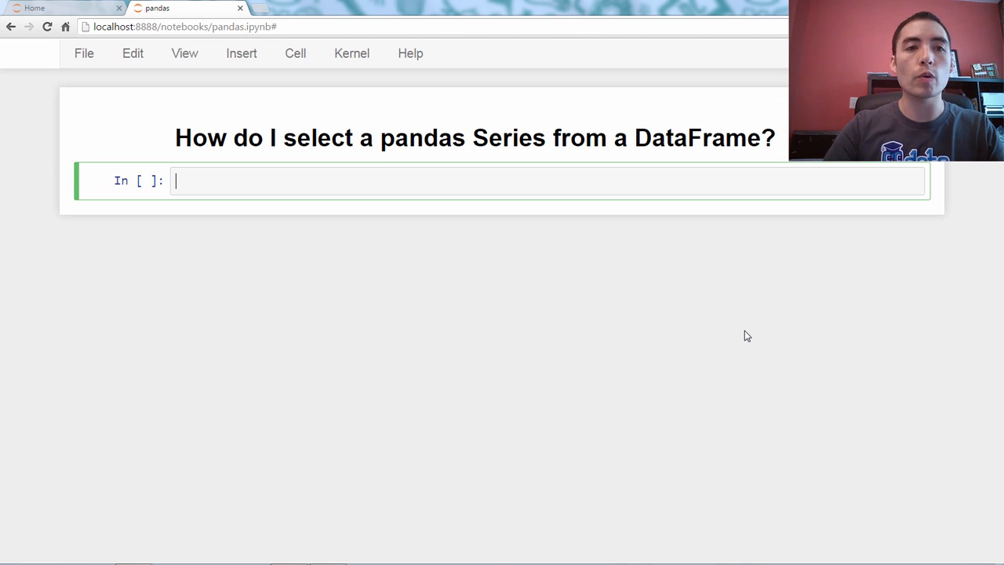
Import pandas as pd in the first cell and run it
type("import pandas as pd")
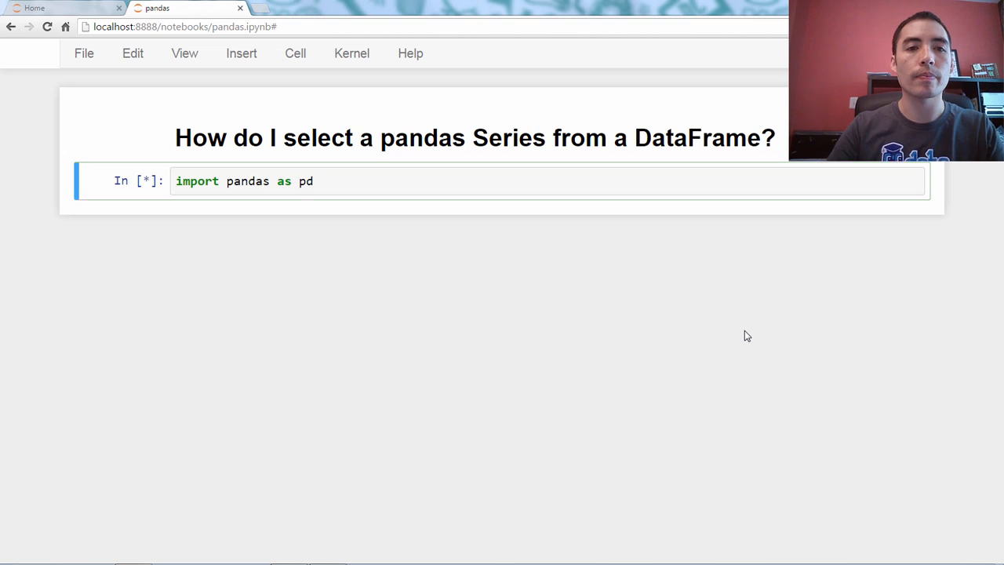
key("shift+enter")
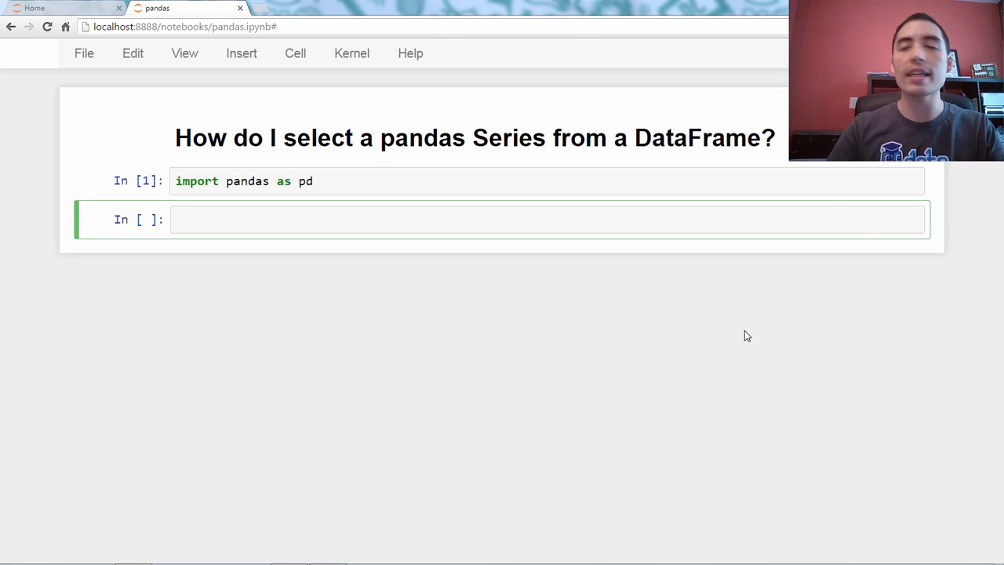
left_click(314, 219)
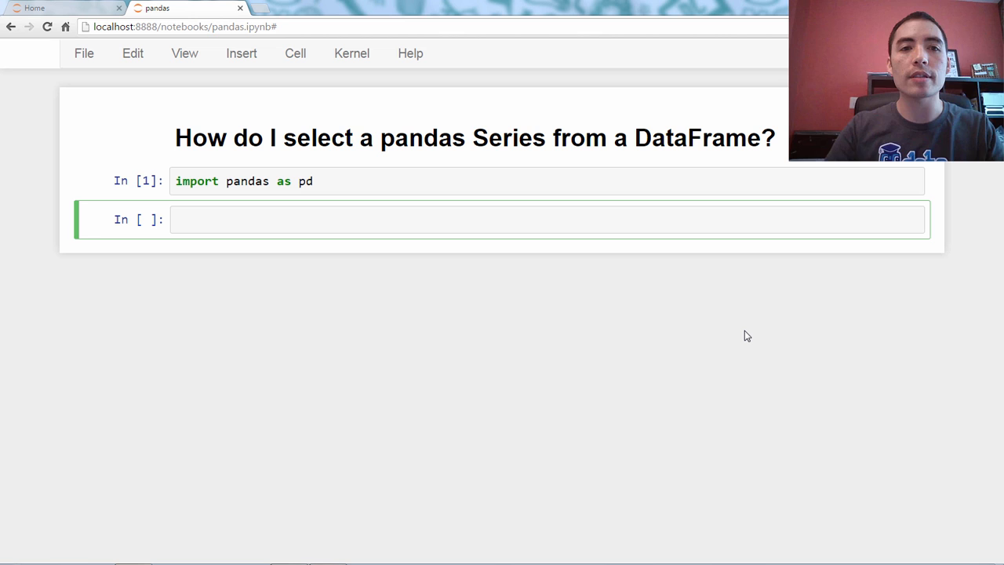
type("ufo = pd.")
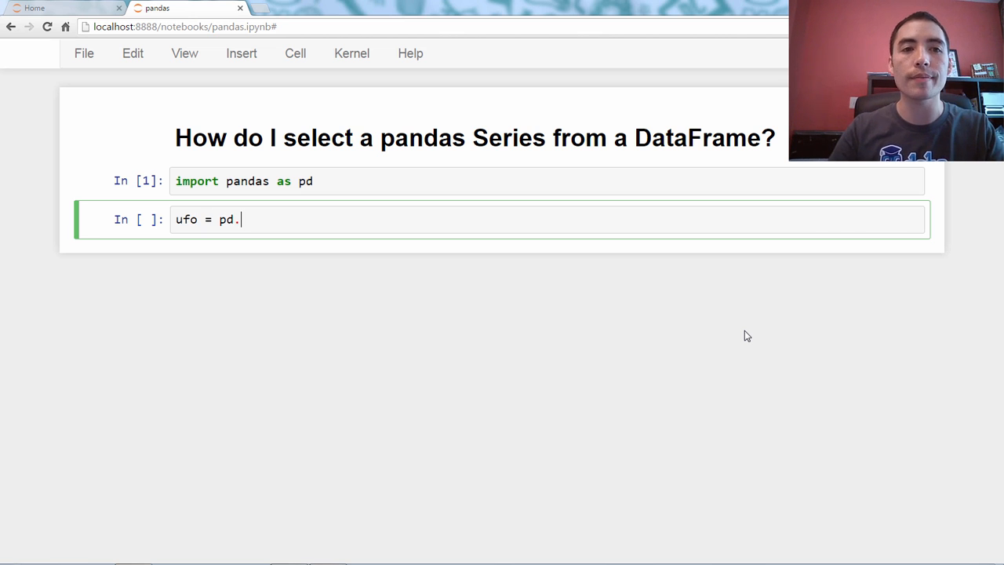
type("read")
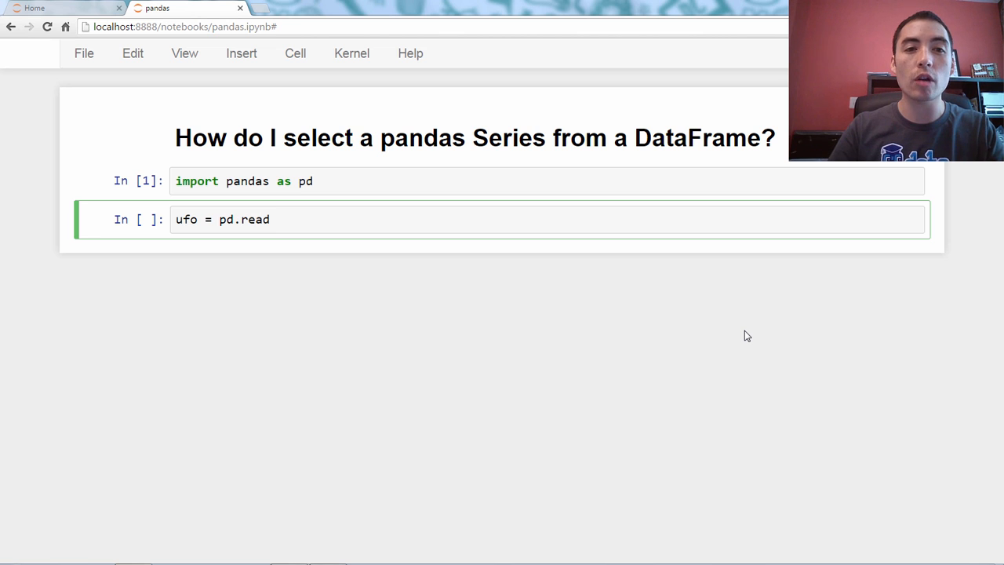
type("_table()")
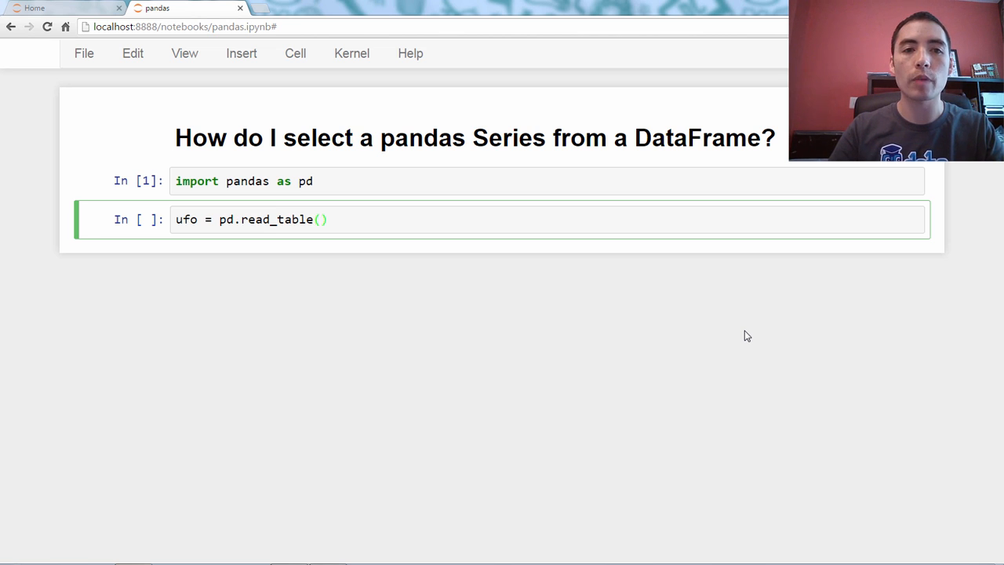
type("''")
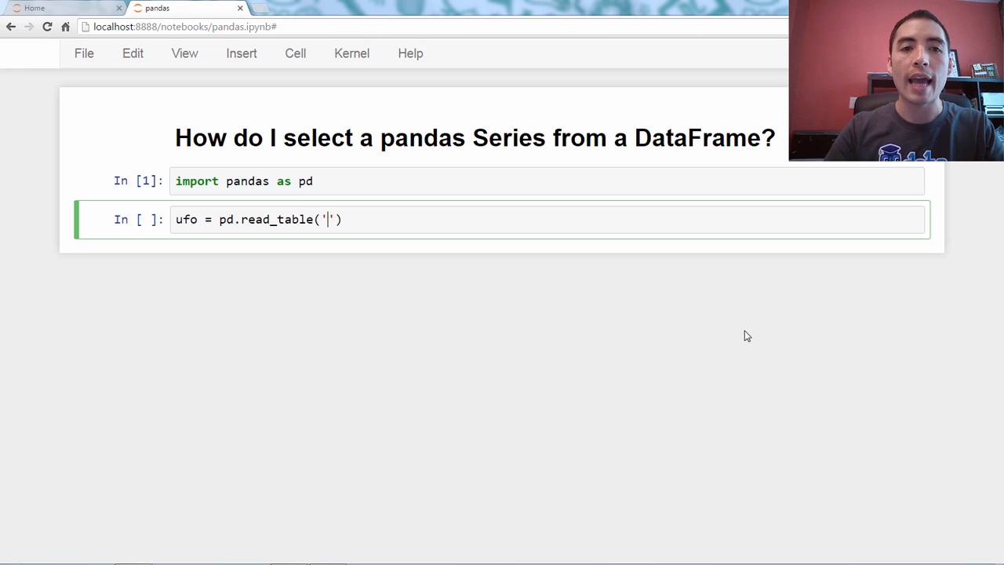
type("http:")
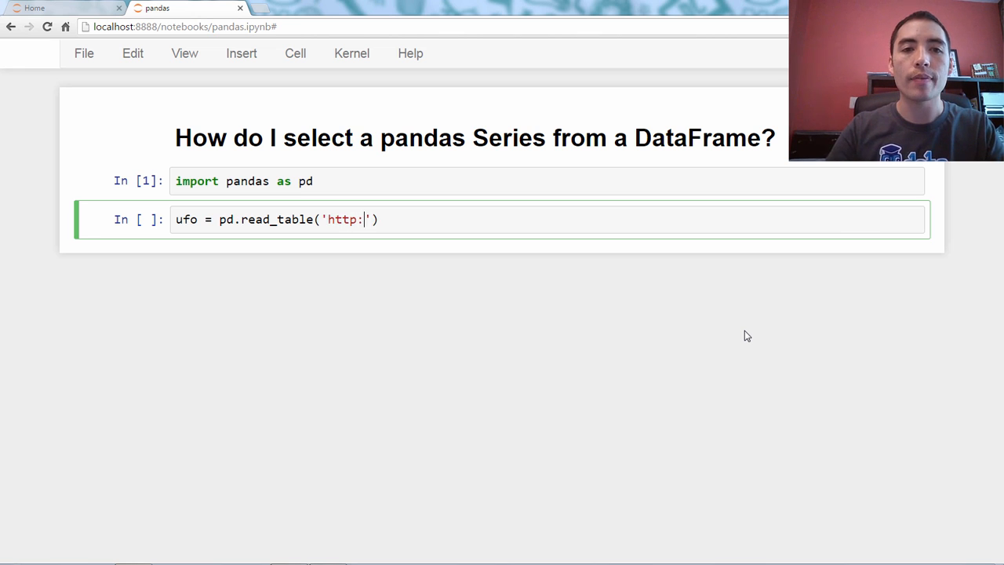
type("//bit.ly")
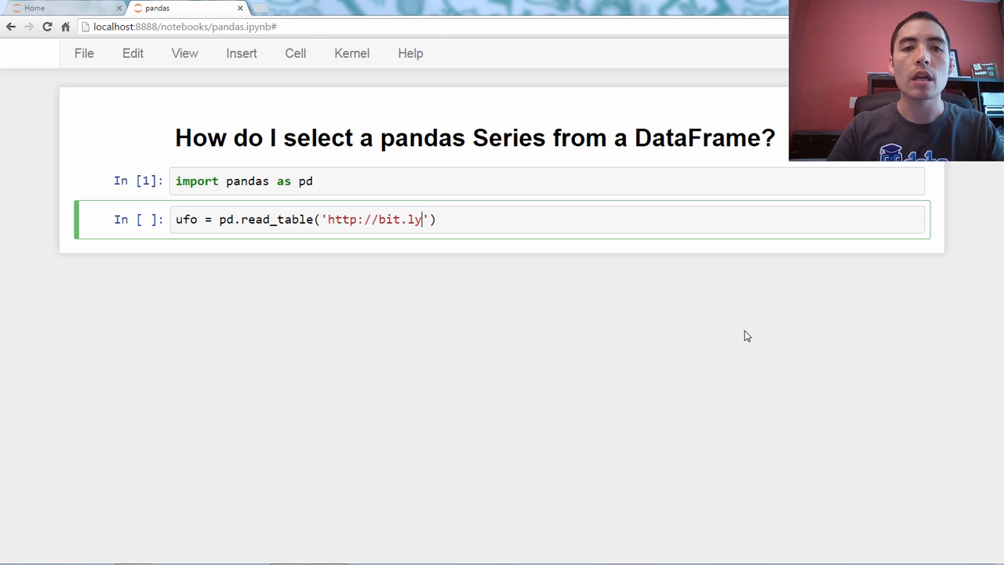
type("/ufo")
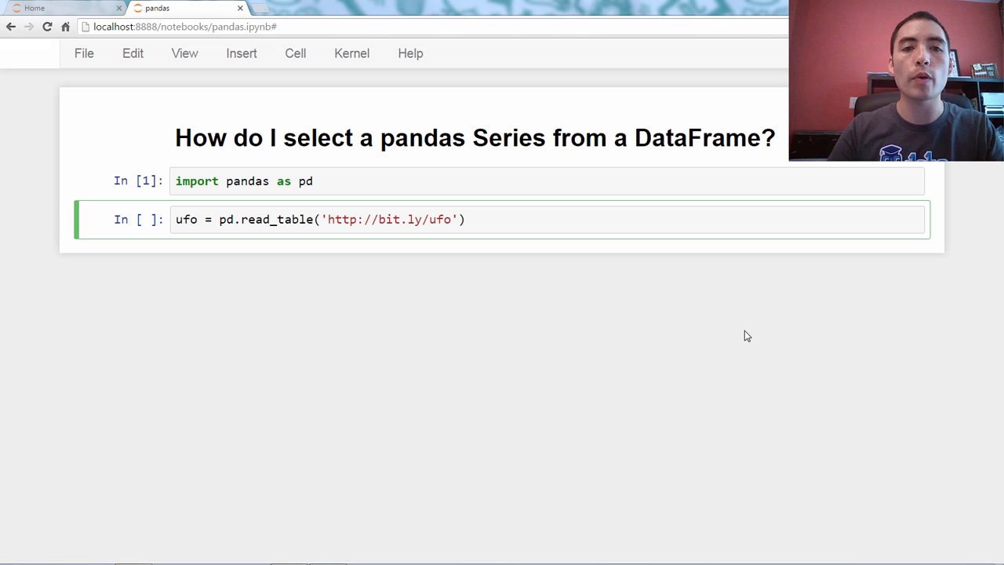
type("reports")
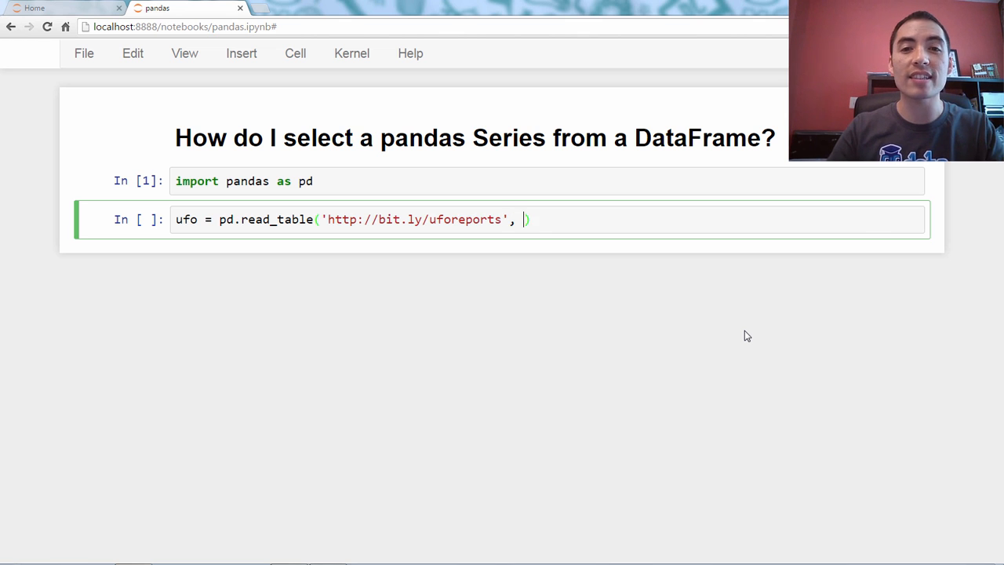
type("sep=','")
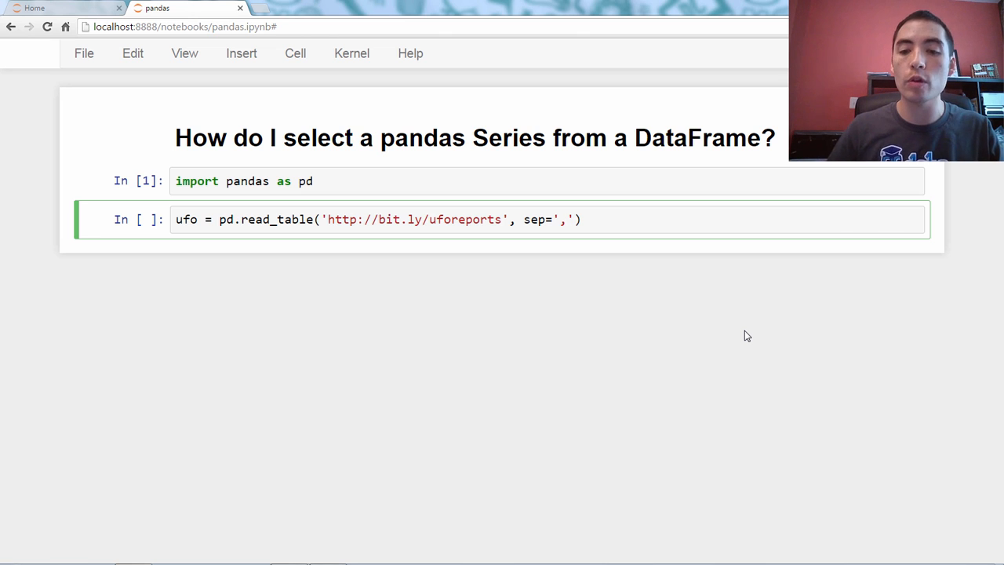
key("shift+enter")
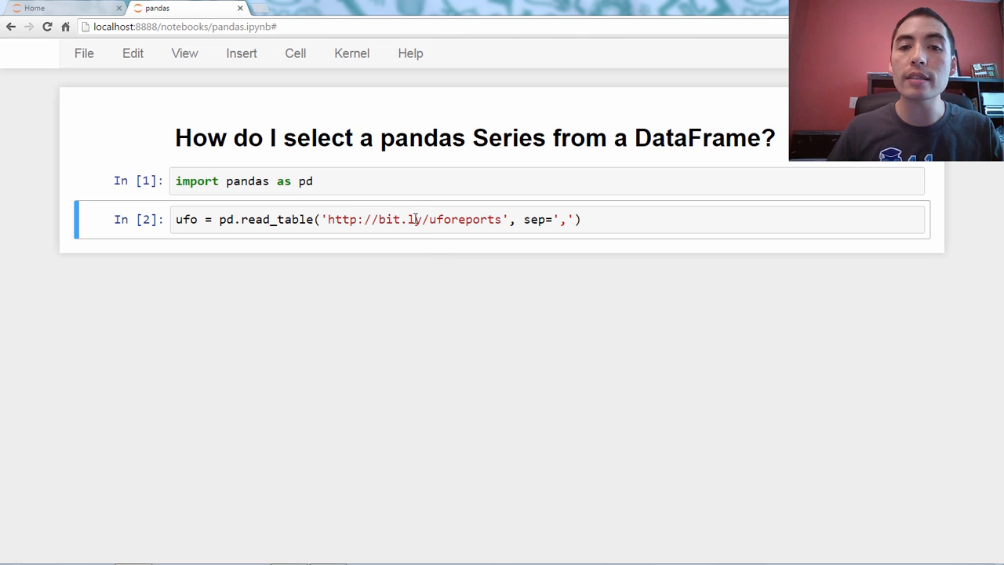
Switch the call to read_csv, drop the sep argument, and rerun the cell
left_click(276, 219)
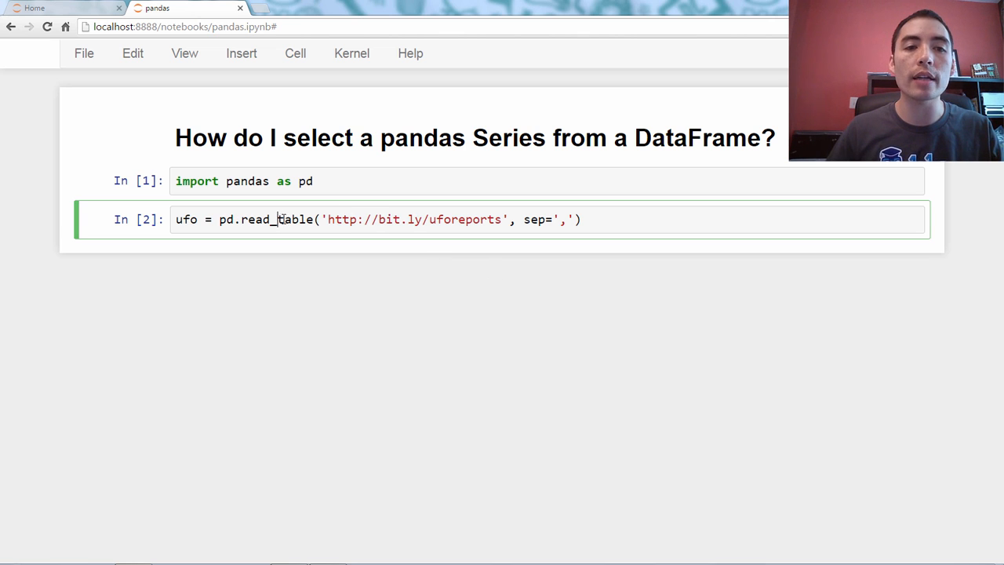
double_click(294, 219)
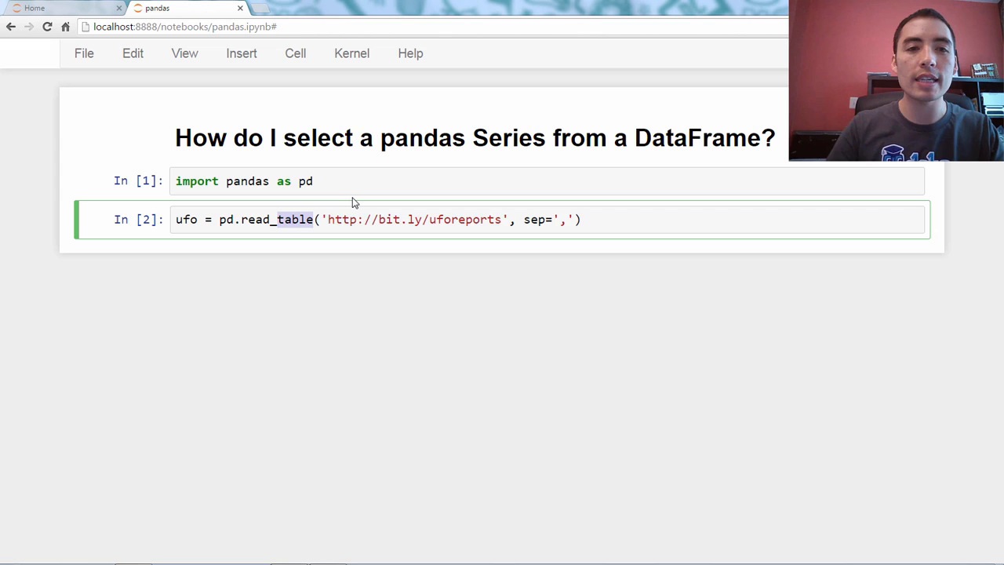
type("read_csv")
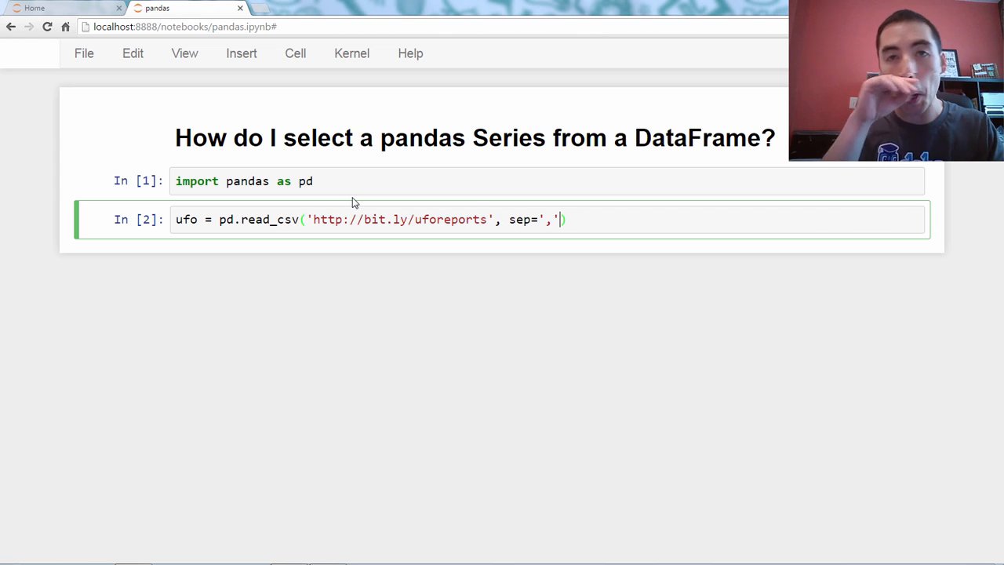
key("Backspace")
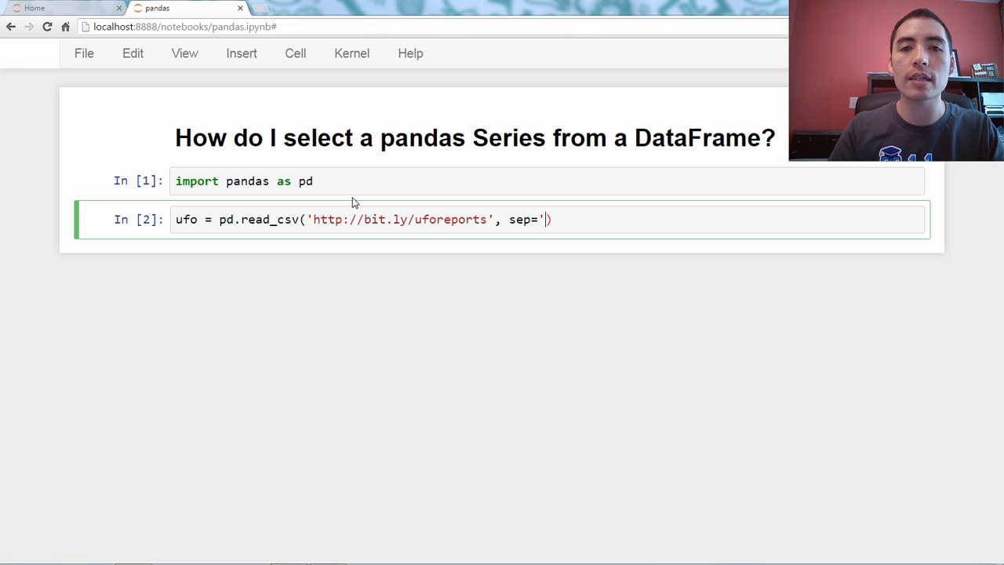
key("BackSpace")
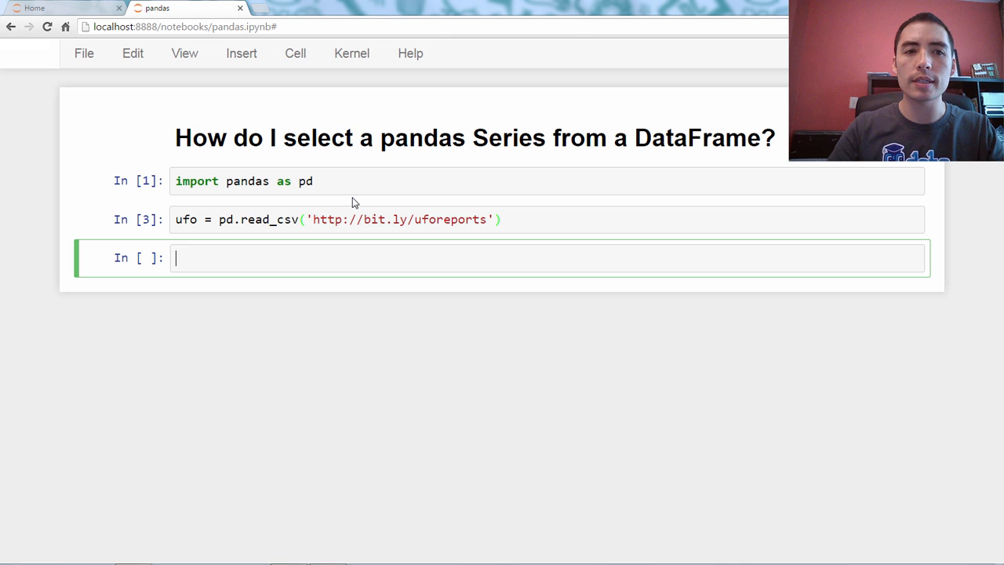
Run type(ufo) to confirm a DataFrame, then run ufo.head() to show five rows
type("type(ufo)")
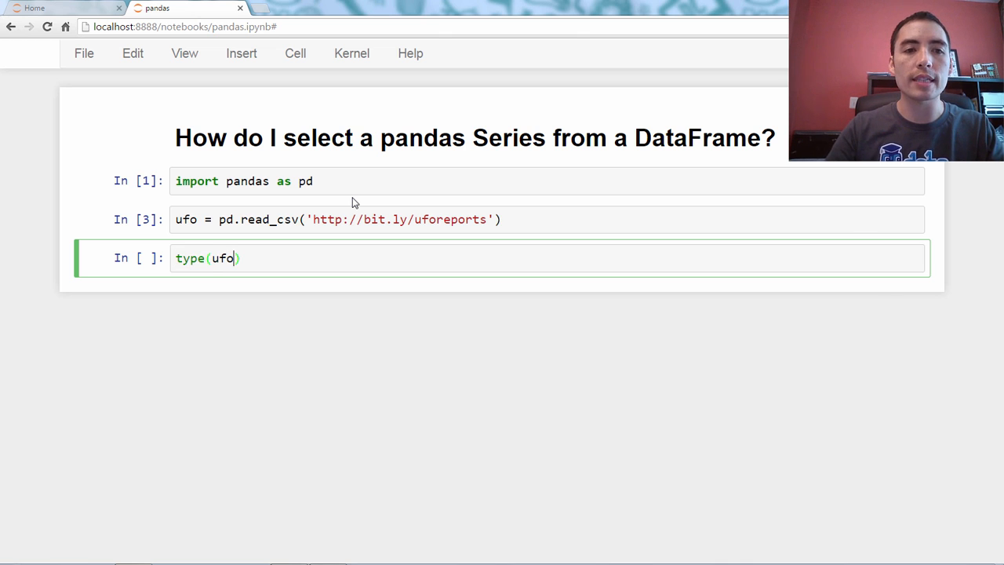
key("shift+enter")
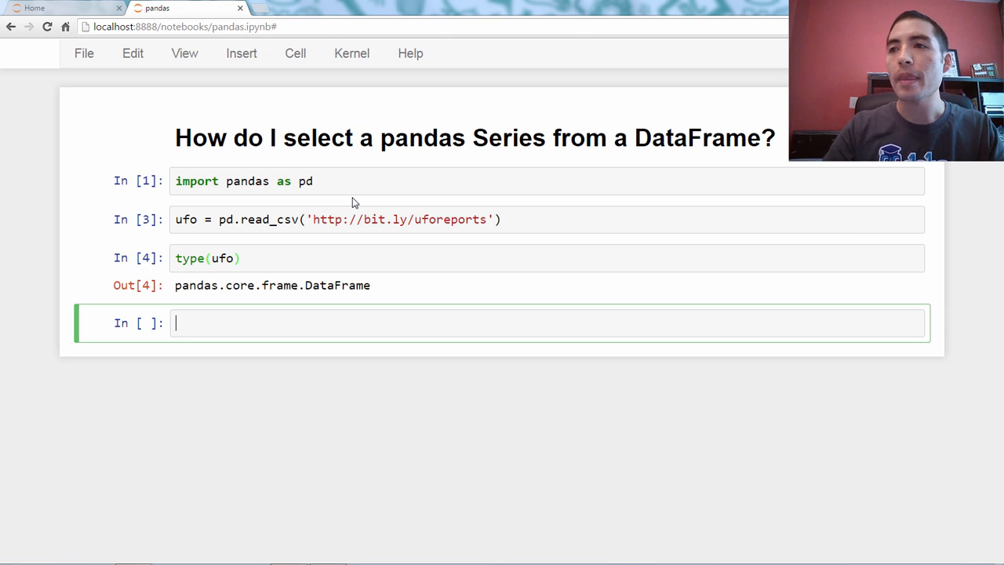
type("ufo.head()")
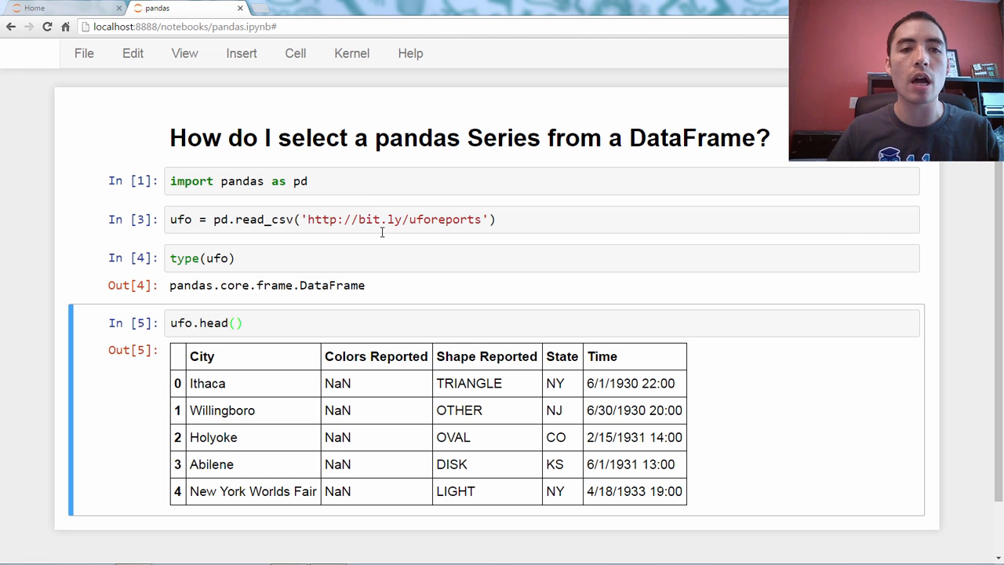
scroll("down", 3)
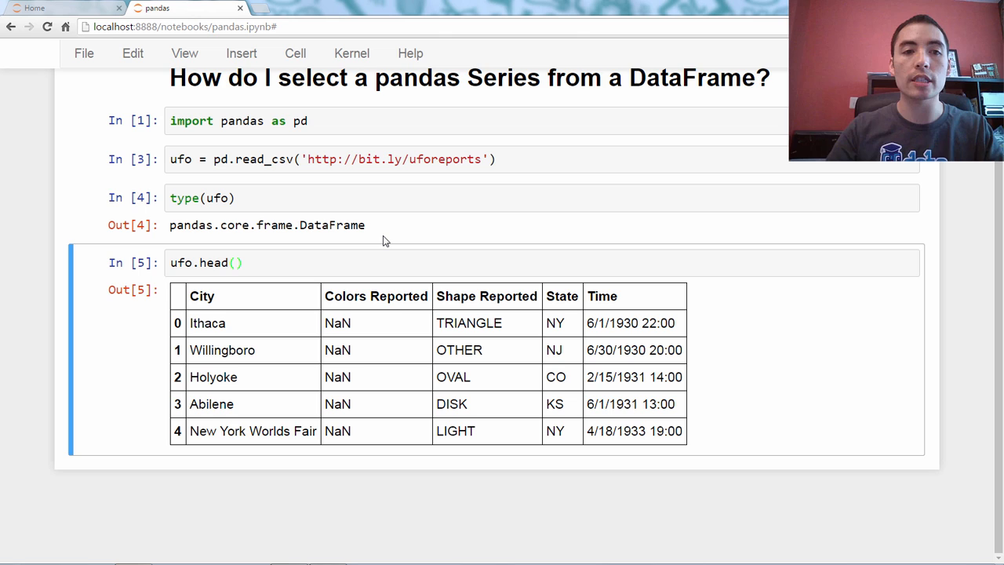
key("Shift+Enter")
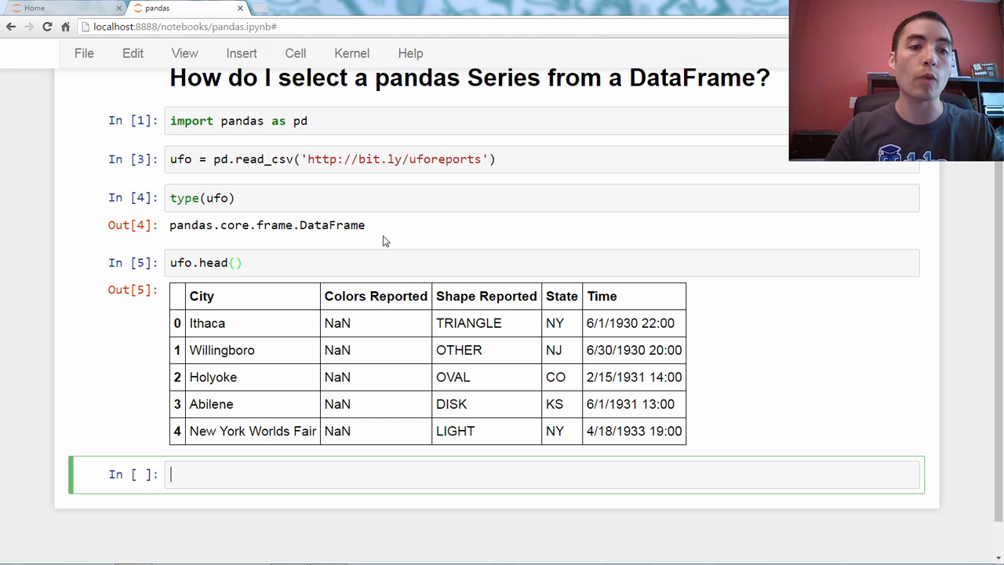
Select ufo['City'] and check its type with type(), showing a pandas Series
type("ufo[]")
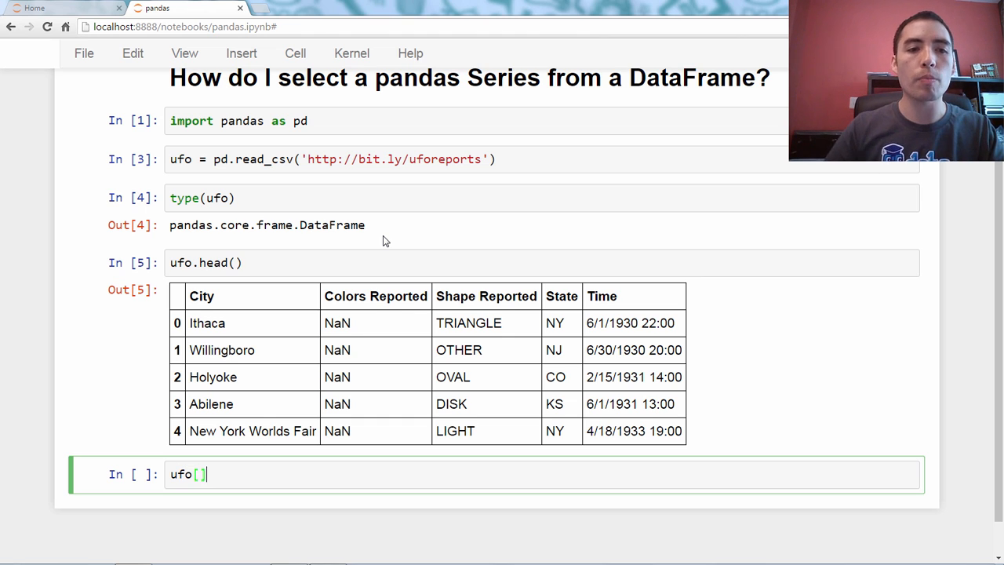
type("'City'")
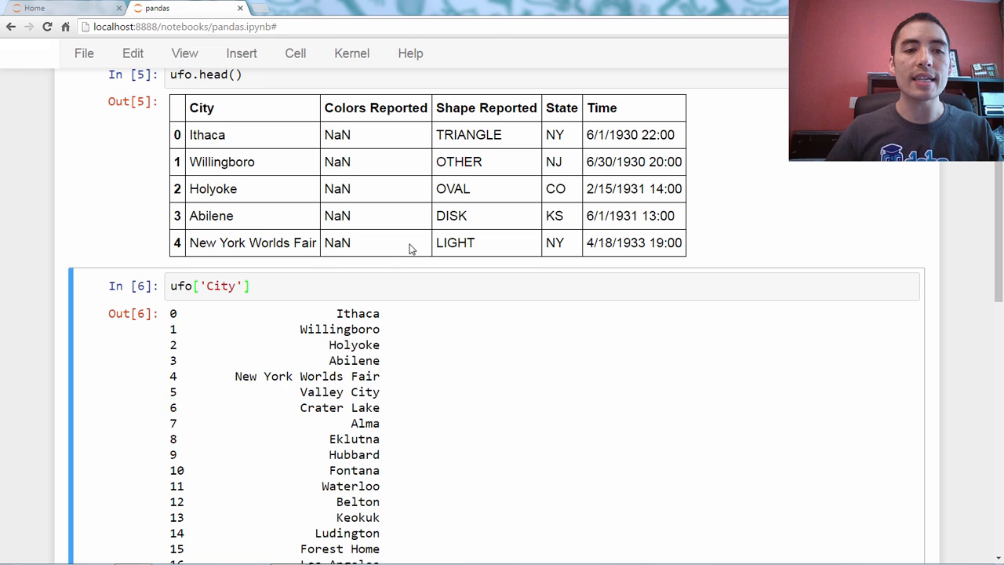
scroll("down", 3)
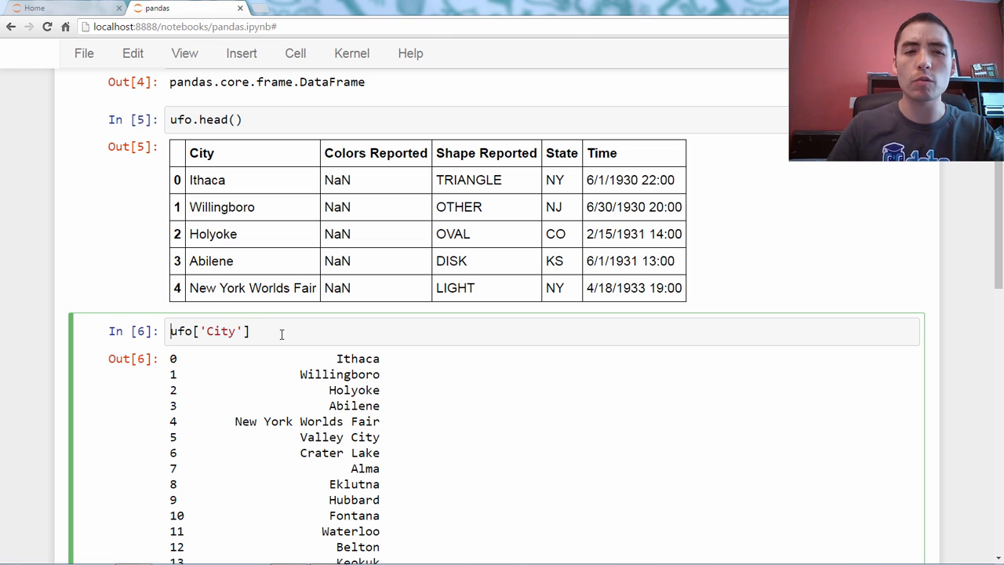
type("type(")
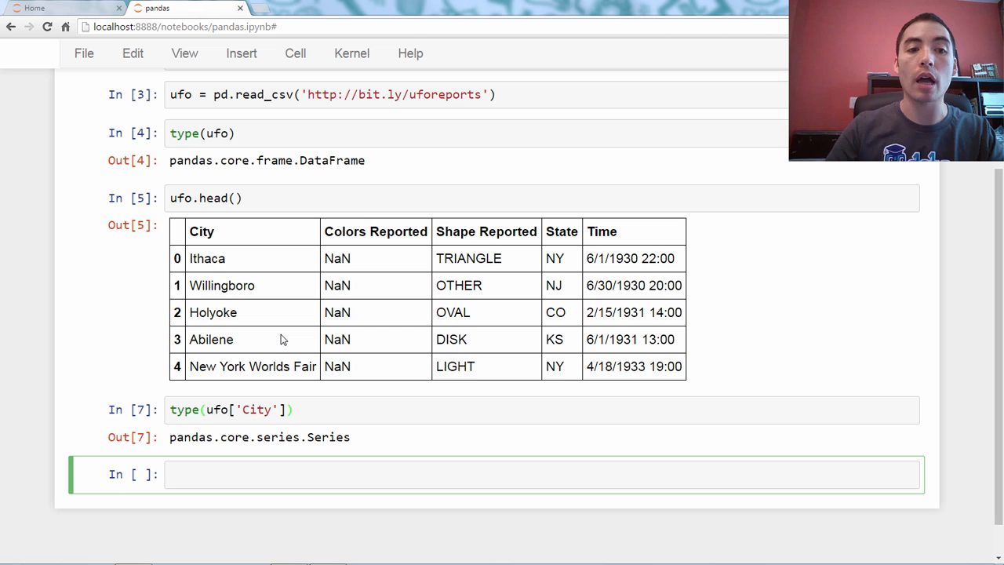
Run lowercase ufo['city'] to trigger the case-sensitive KeyError traceback
type("ufo[]")
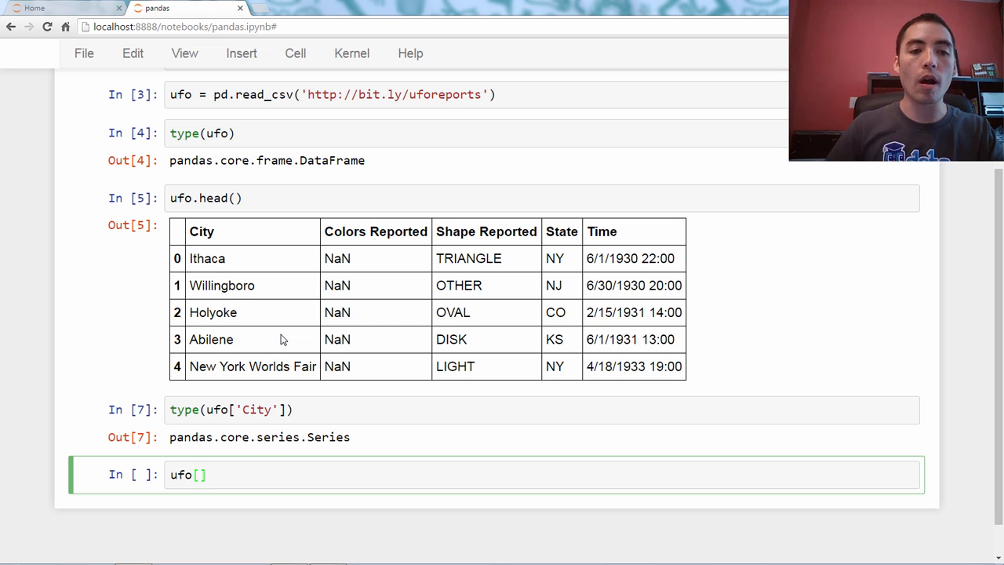
type("''")
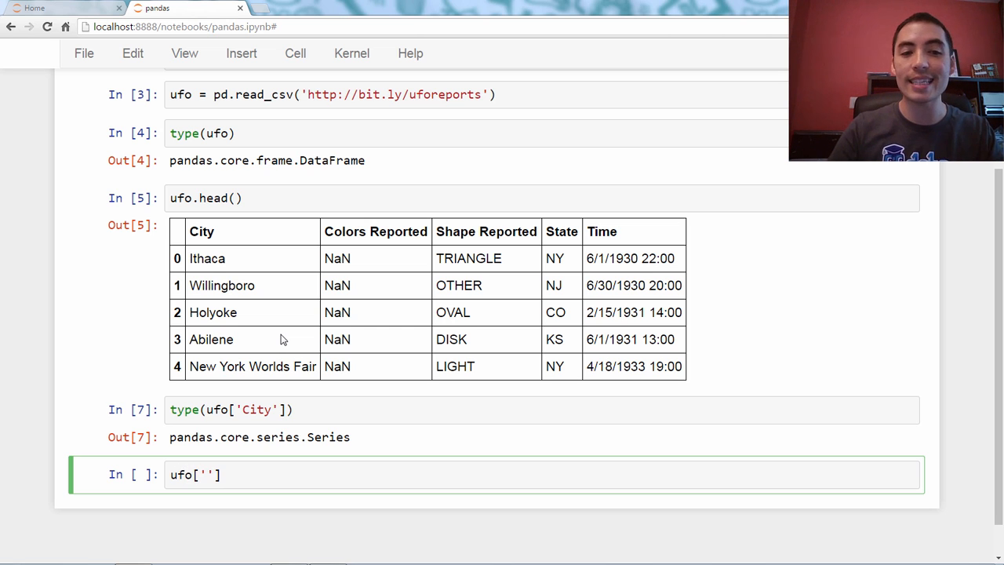
type("cit")
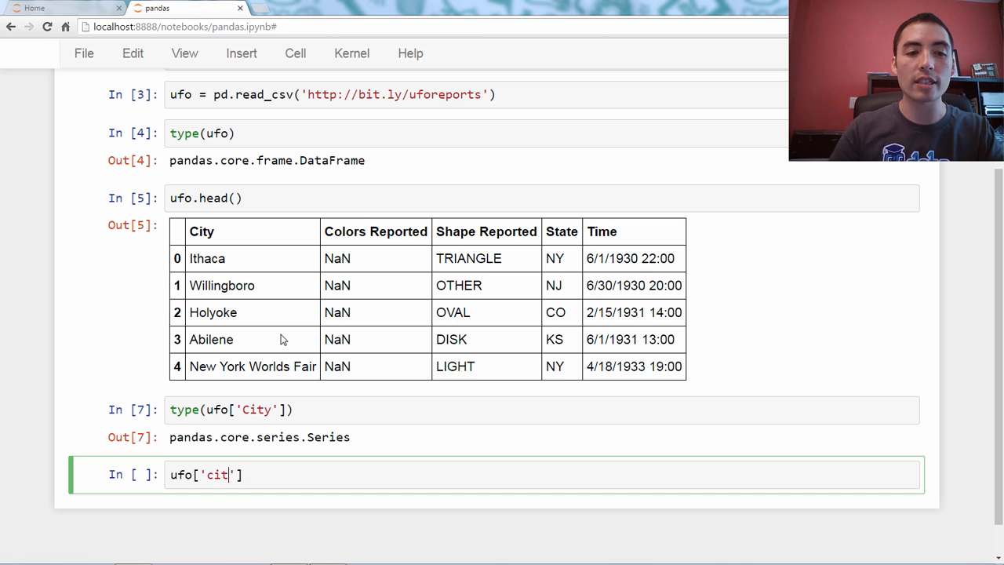
type("y")
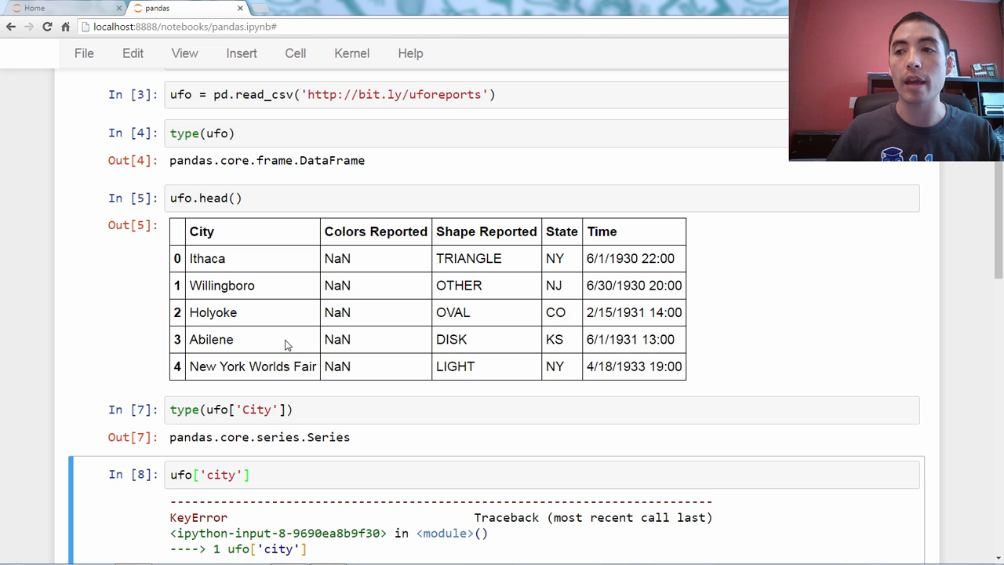
scroll("down", 3)
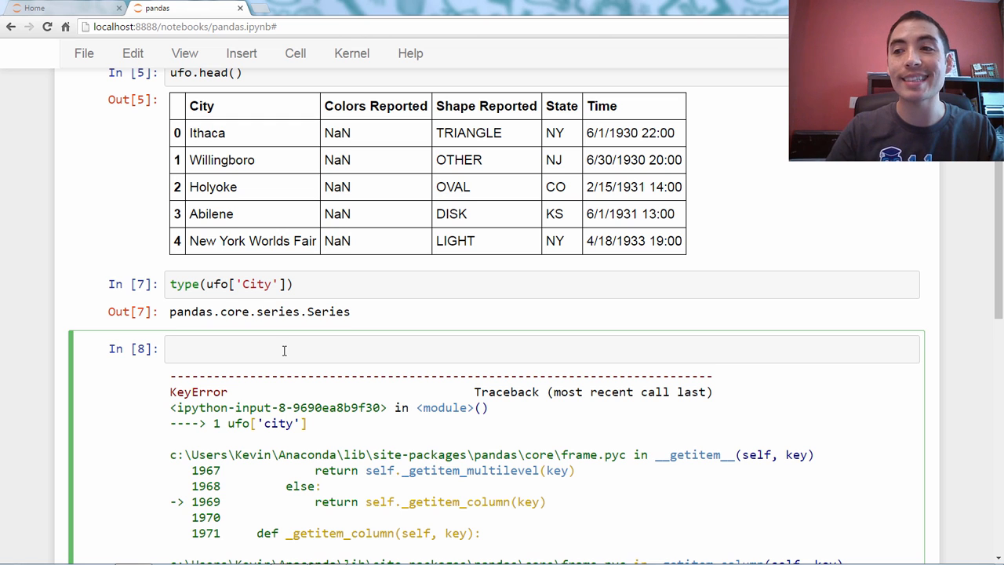
Display the City column using dot notation ufo.City and scroll its output
type("u")
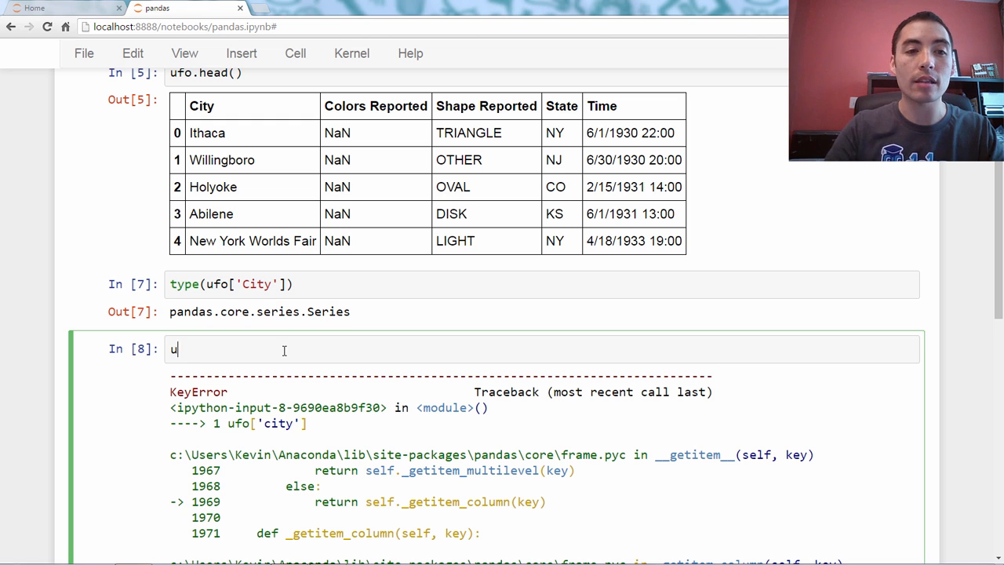
type("fo.City")
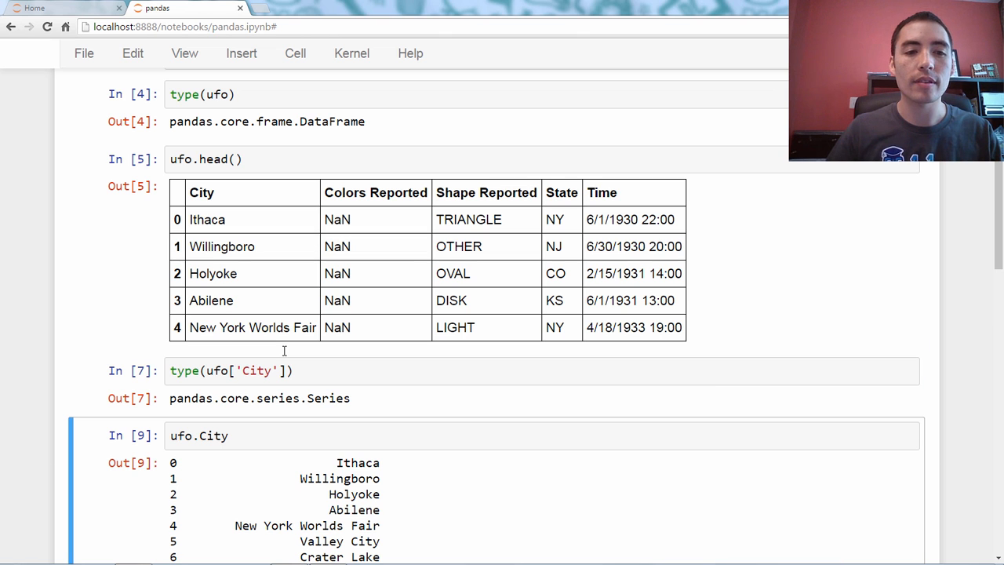
scroll("down", 3)
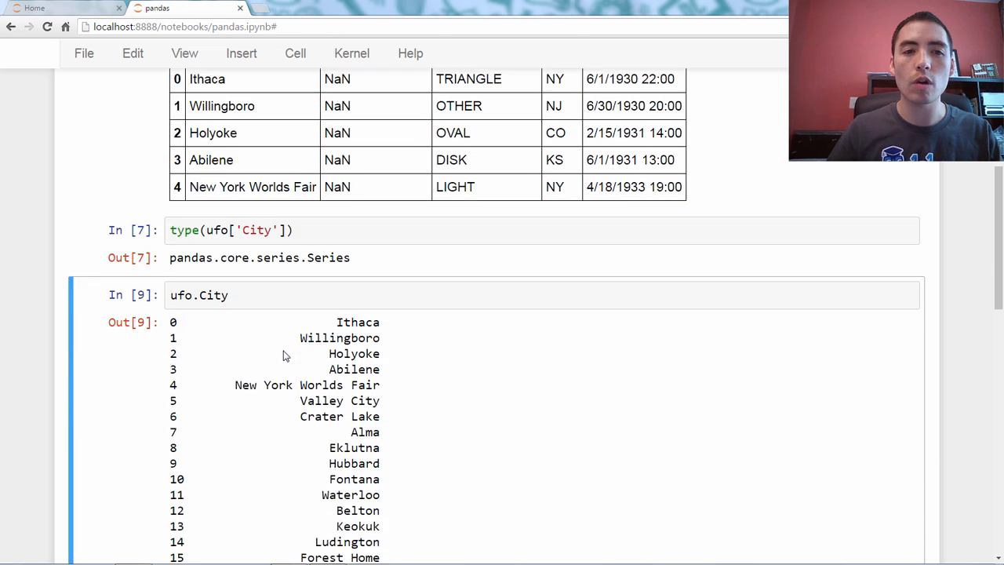
scroll("down", 3)
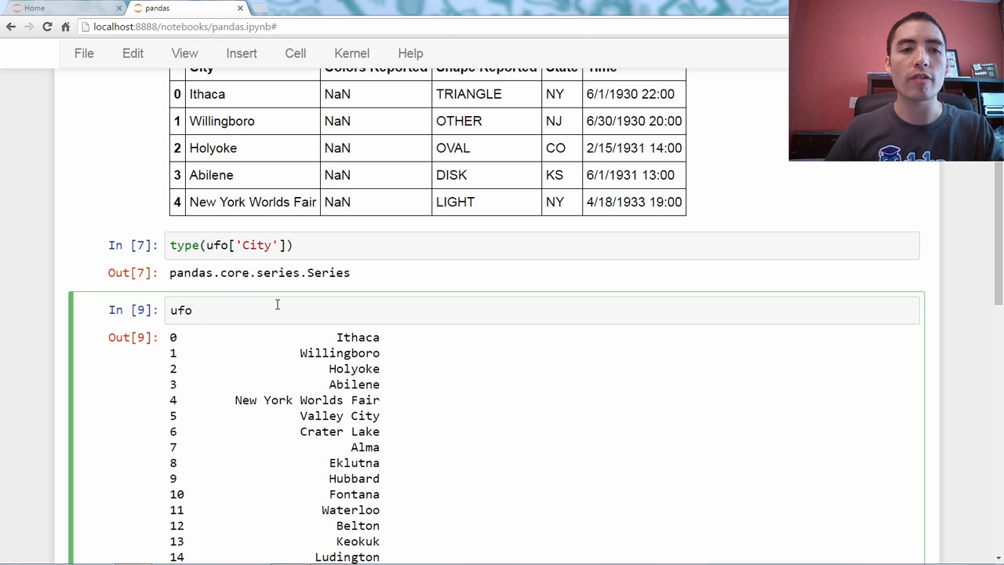
Browse dot-completion suggestions, try ufo['City'], then revert the cell to ufo.City
type(".")
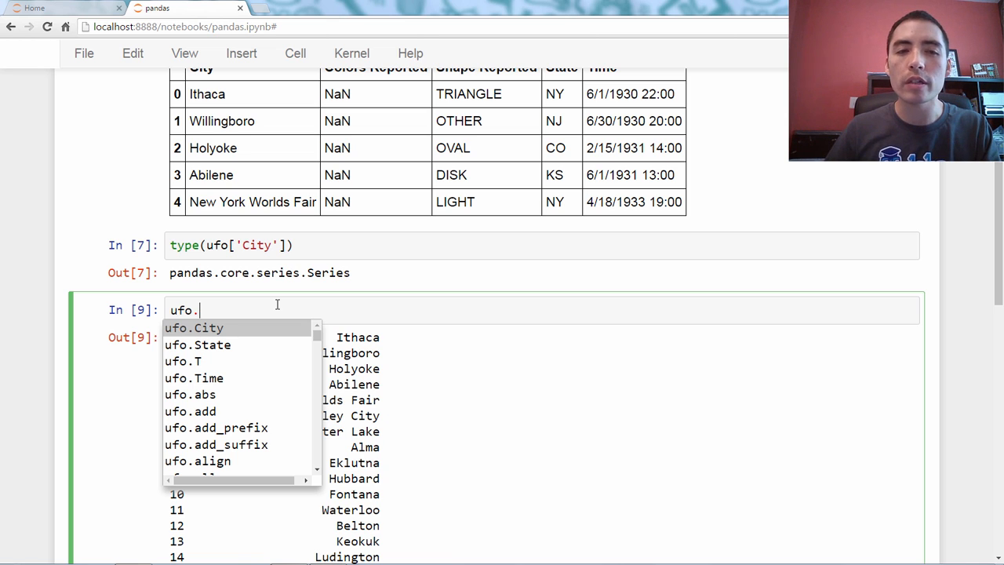
key("Escape")
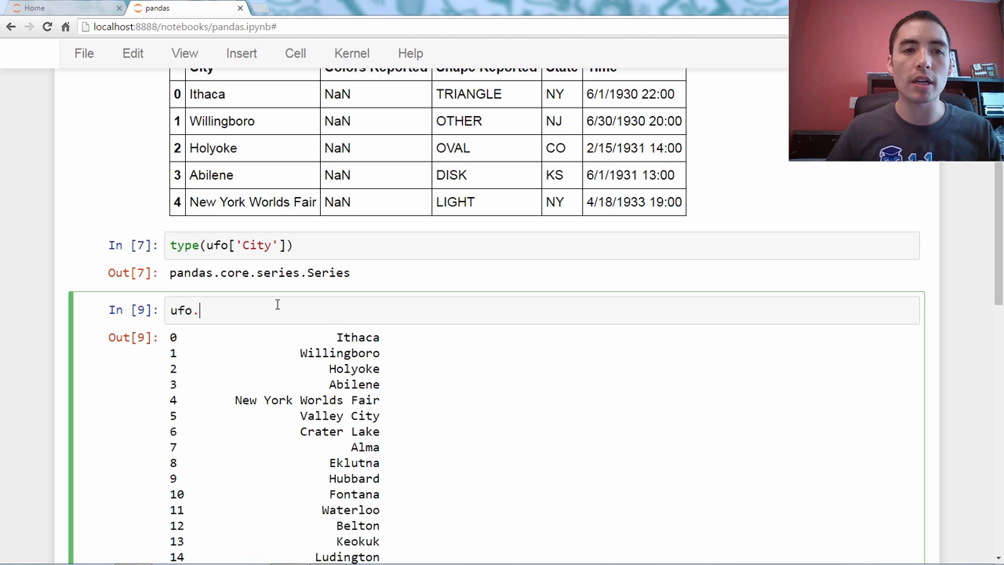
type("Cit")
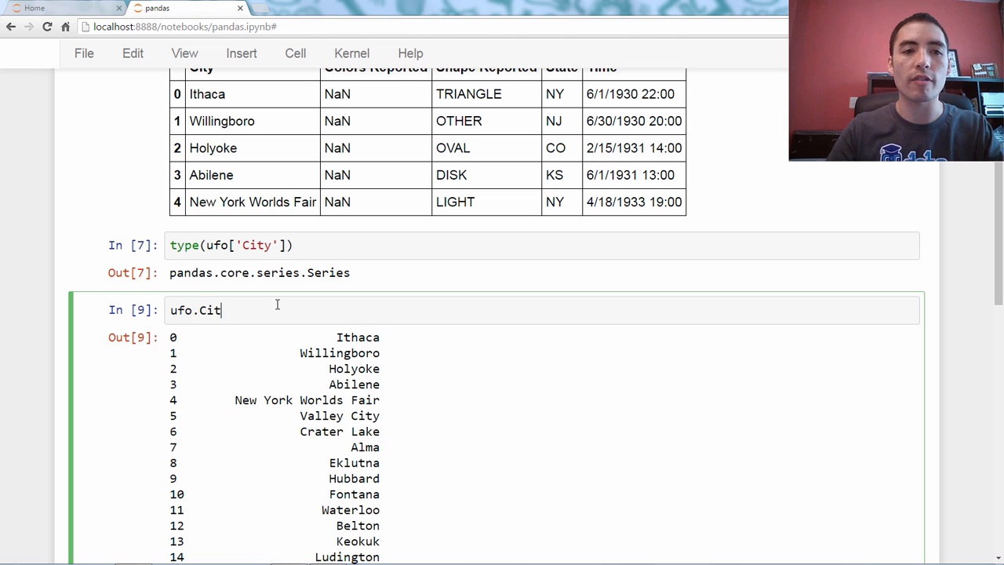
key("BackSpace")
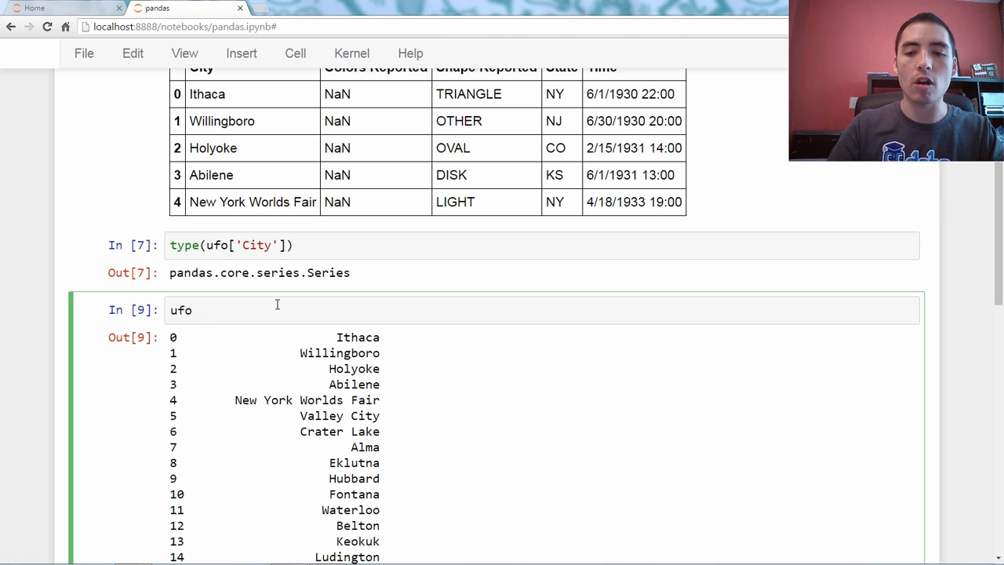
type("['']")
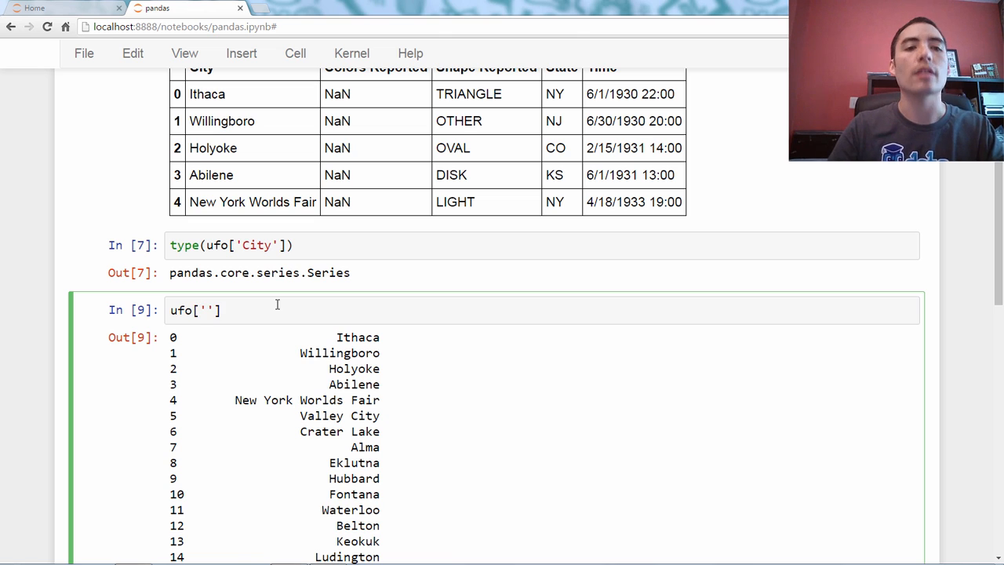
type("City")
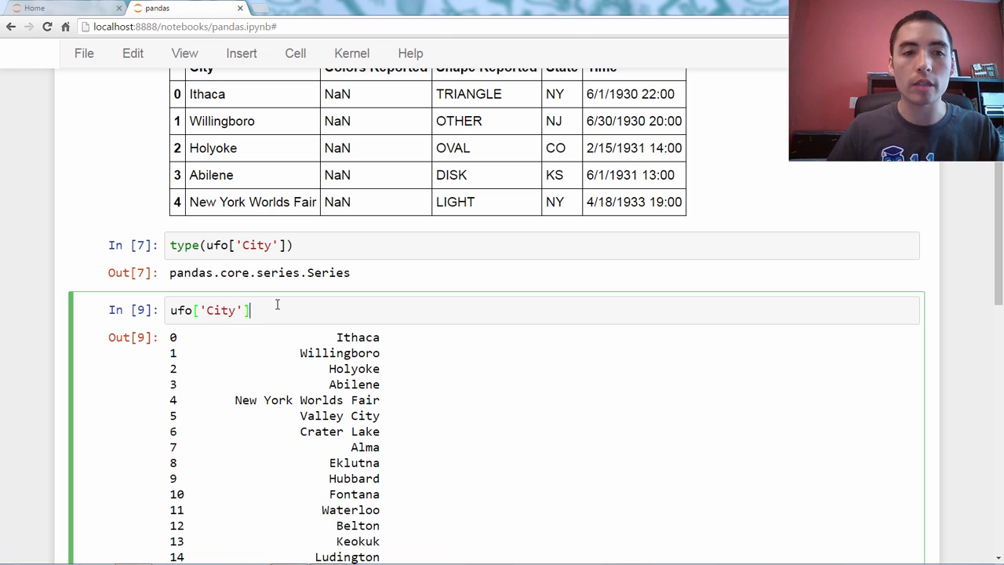
key("Backspace")
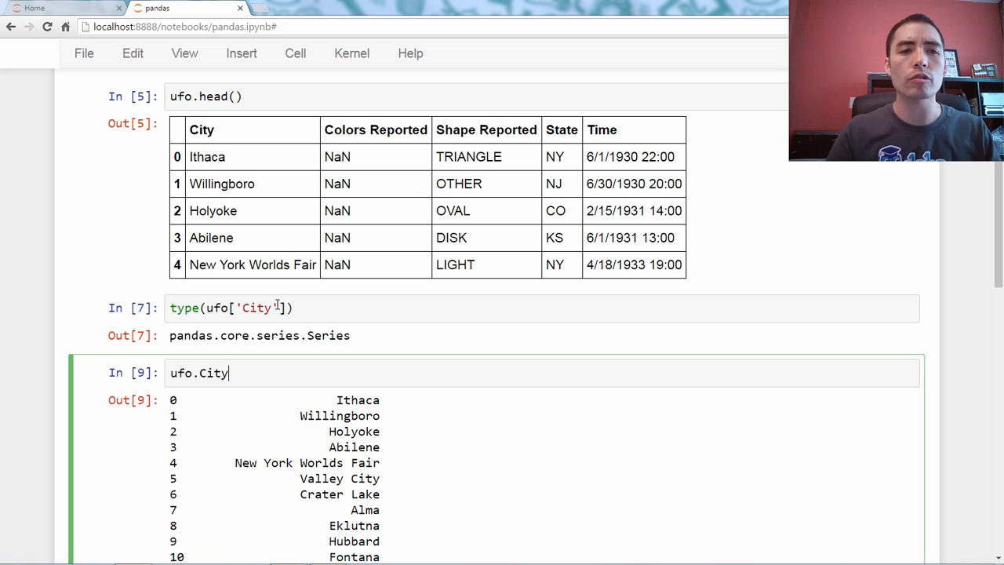
Try Colors Reported as an attribute, then start rewriting it as ufo['Colors Re…']
key("BackSpace")
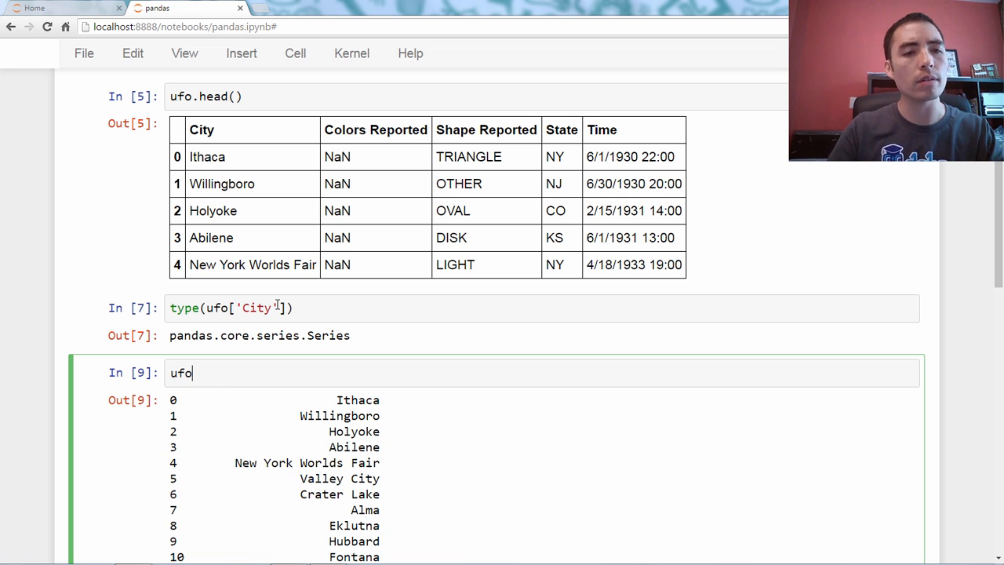
type(".Col")
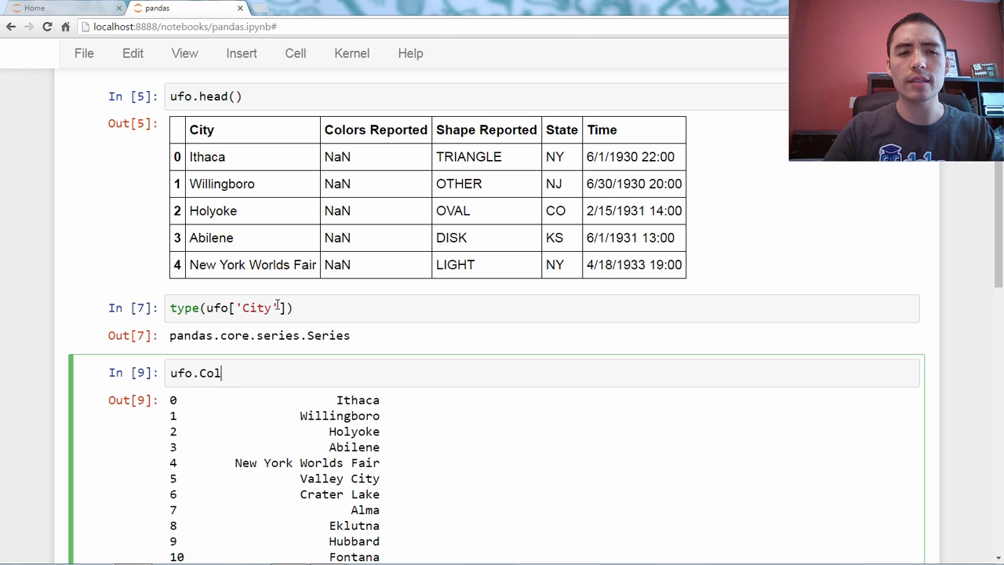
type("ors Reported")
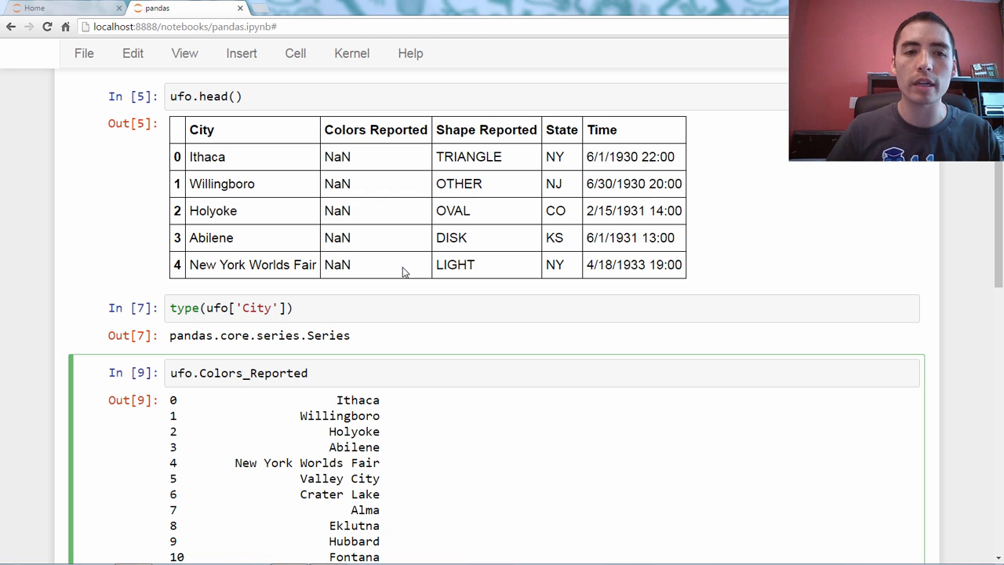
key("BackSpace")
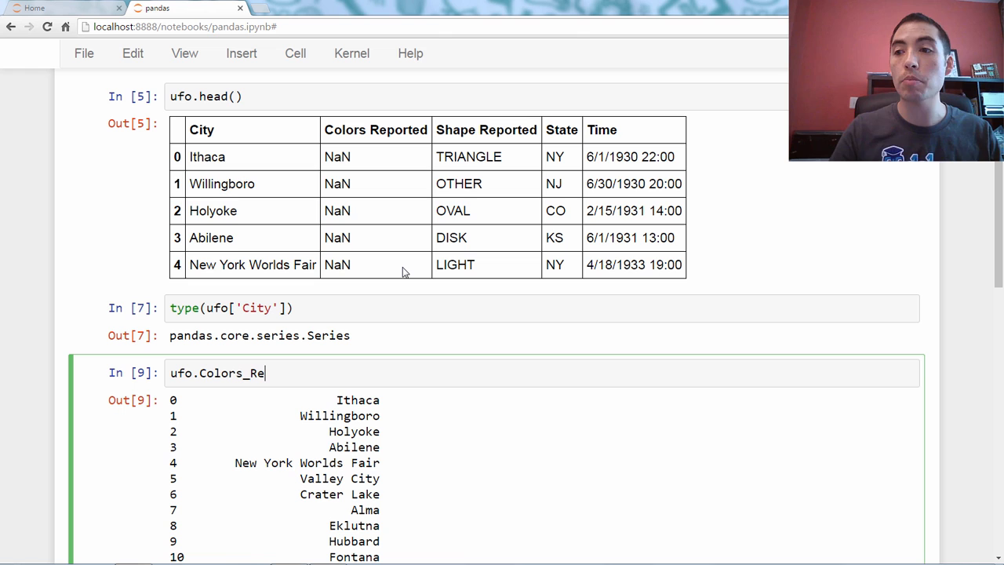
key("backspace")
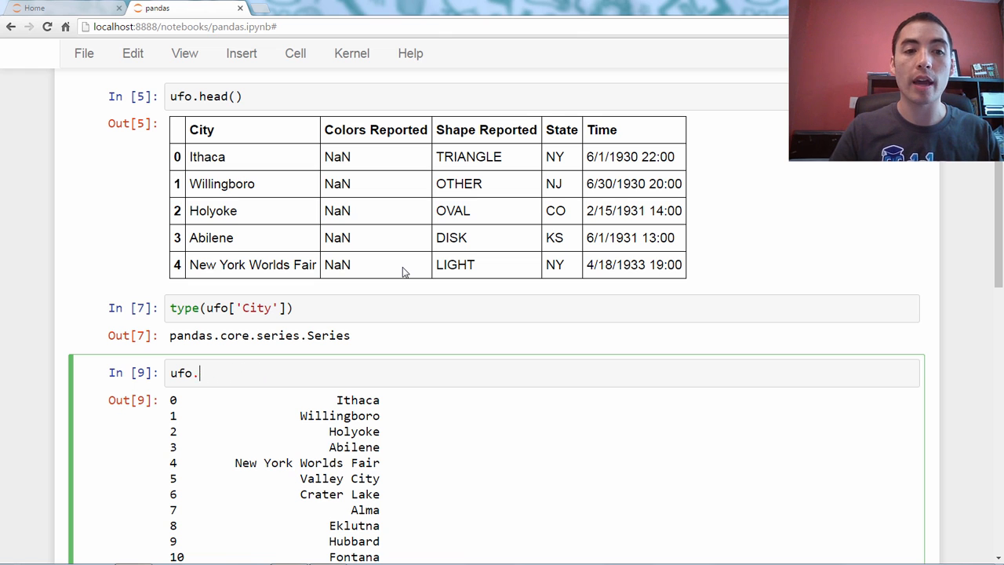
type("[]")
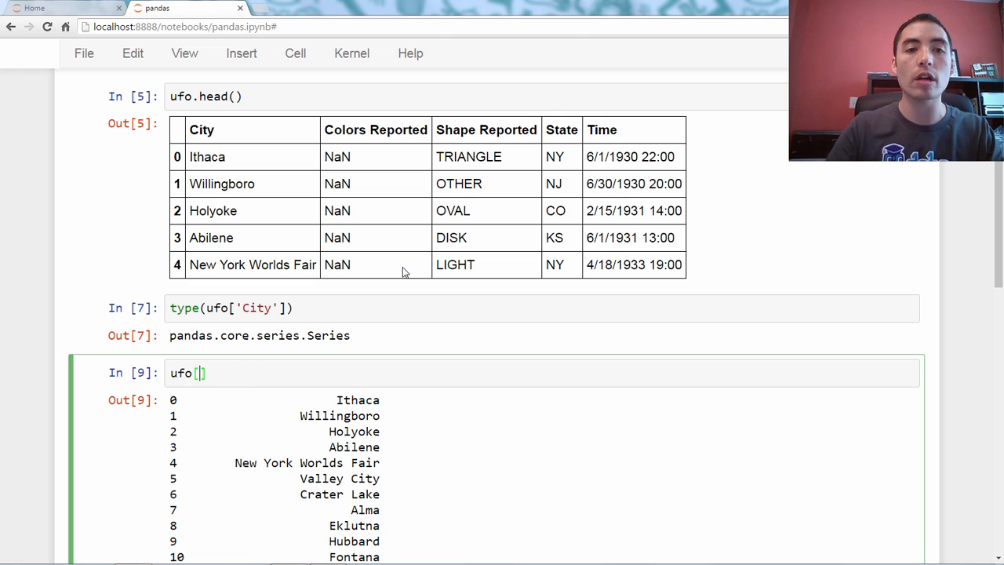
type("'Colors Reported")
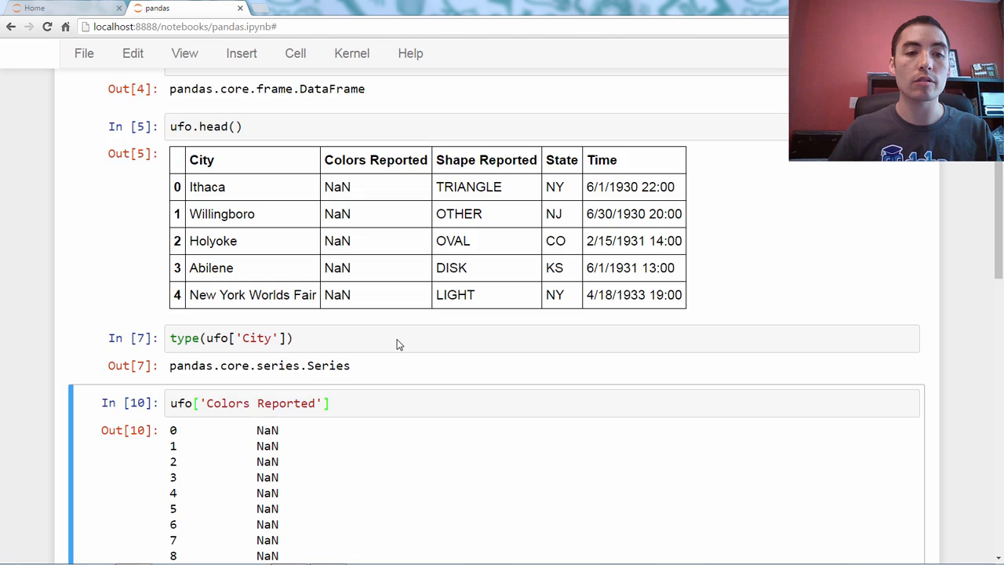
Scroll through the Colors Reported output of mostly NaN with occasional RED values
scroll("down", 3)
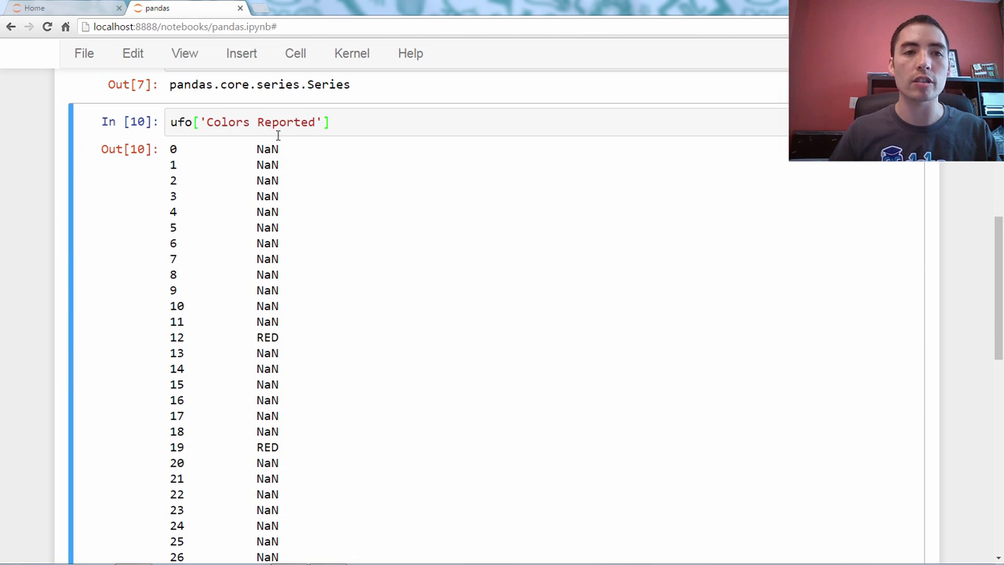
scroll("up", 3)
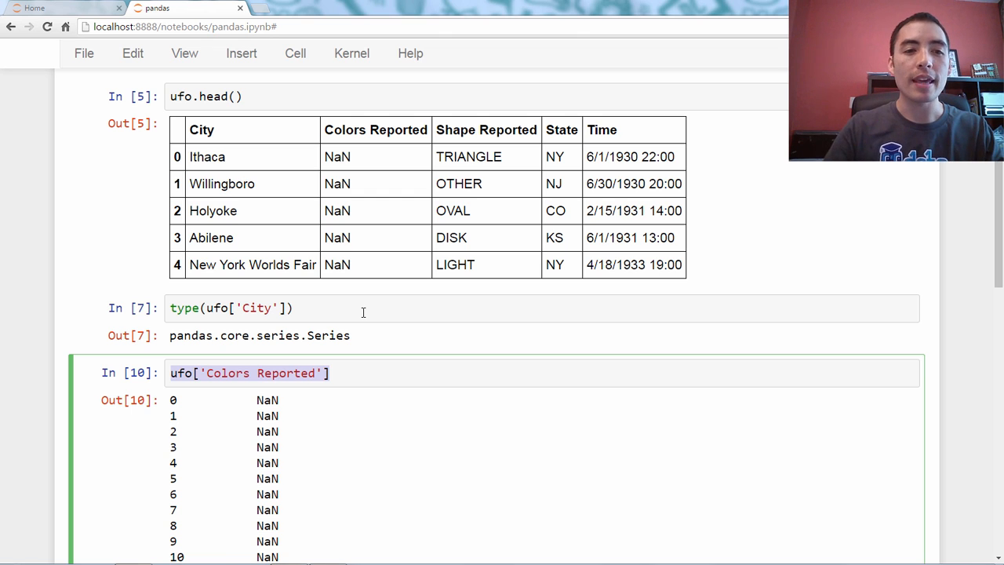
Run ufo.shape to get (18241, 5), then change the code to ufo.head
type("ufo.")
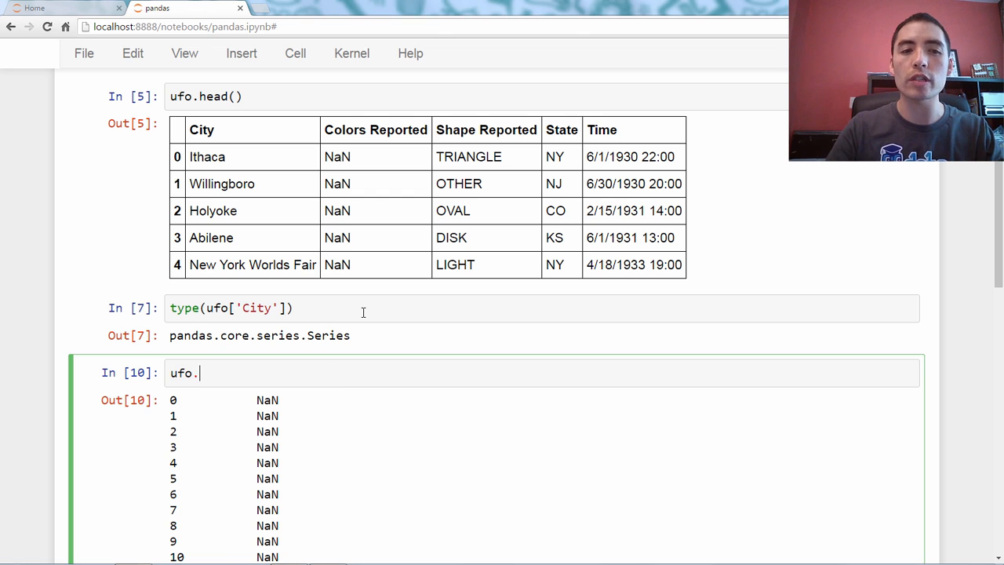
type("sha")
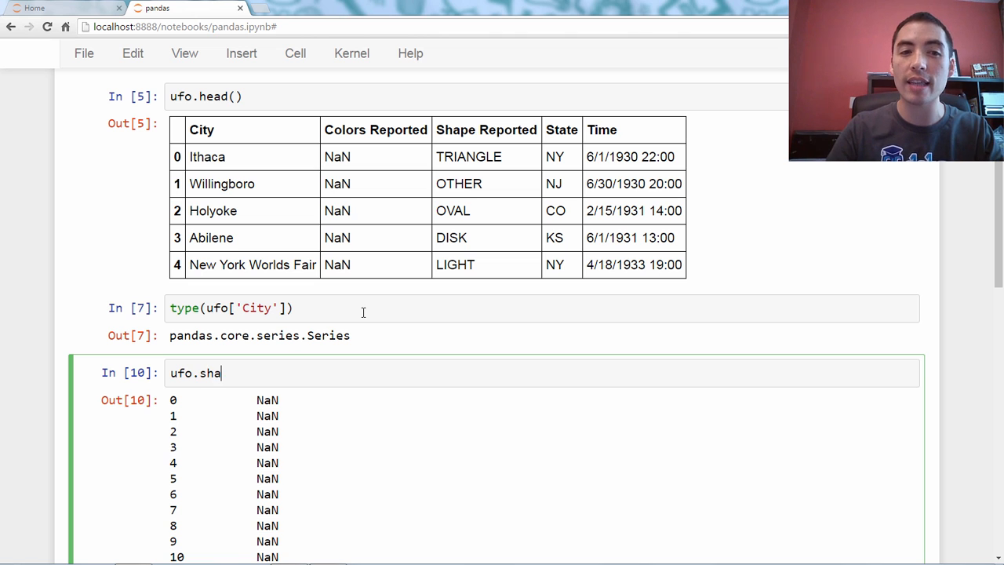
type("pe")
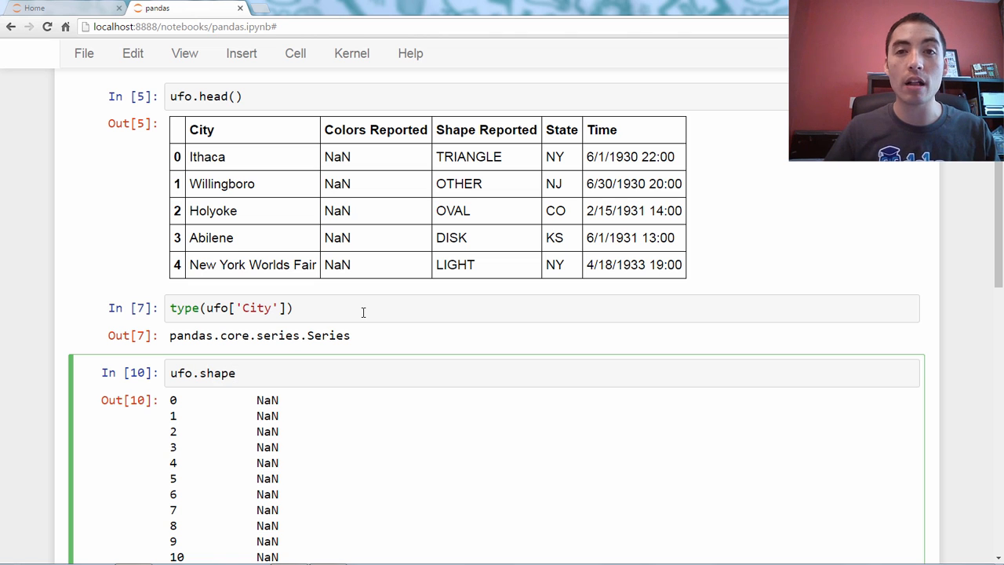
left_click(234, 373)
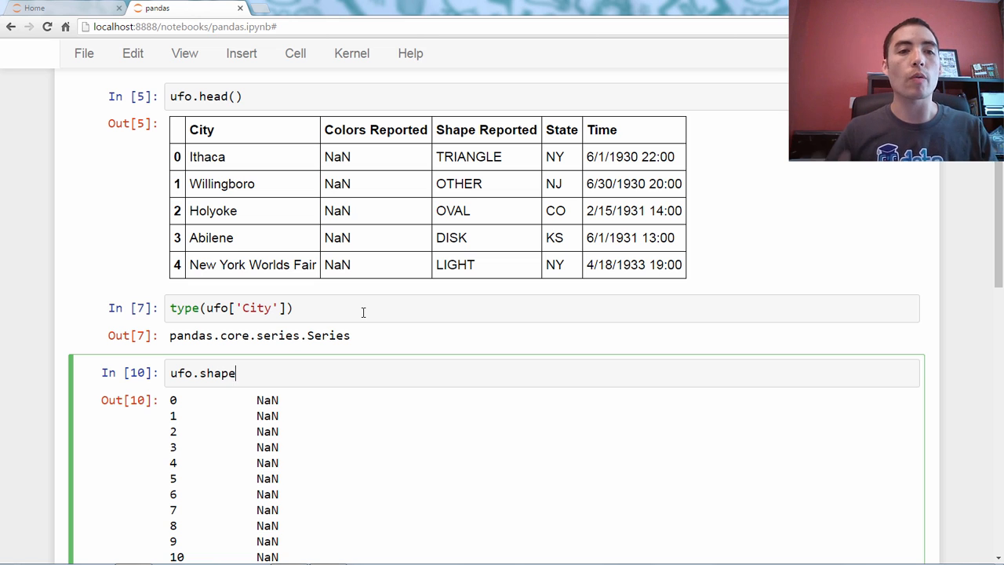
key("BackSpace")
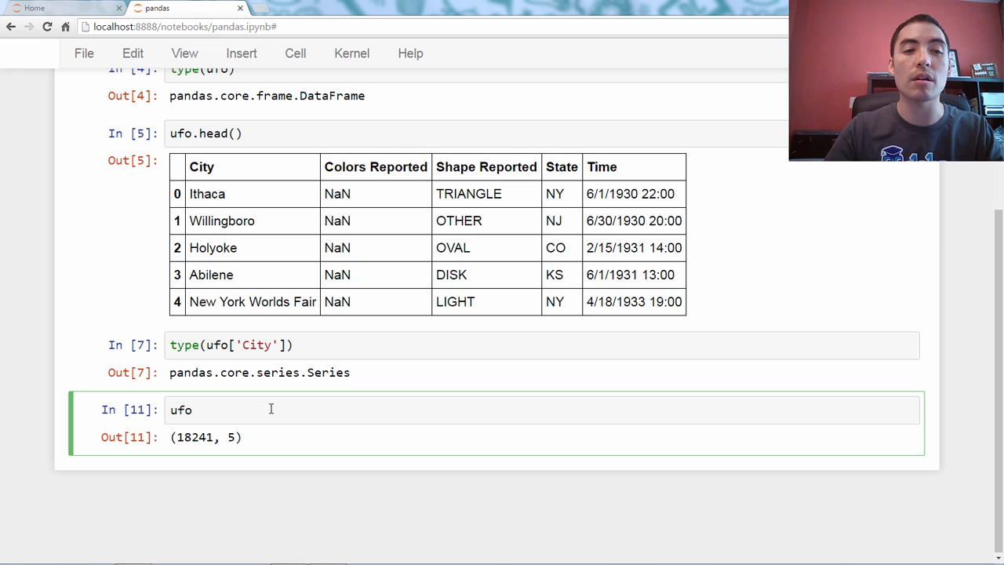
type(".head")
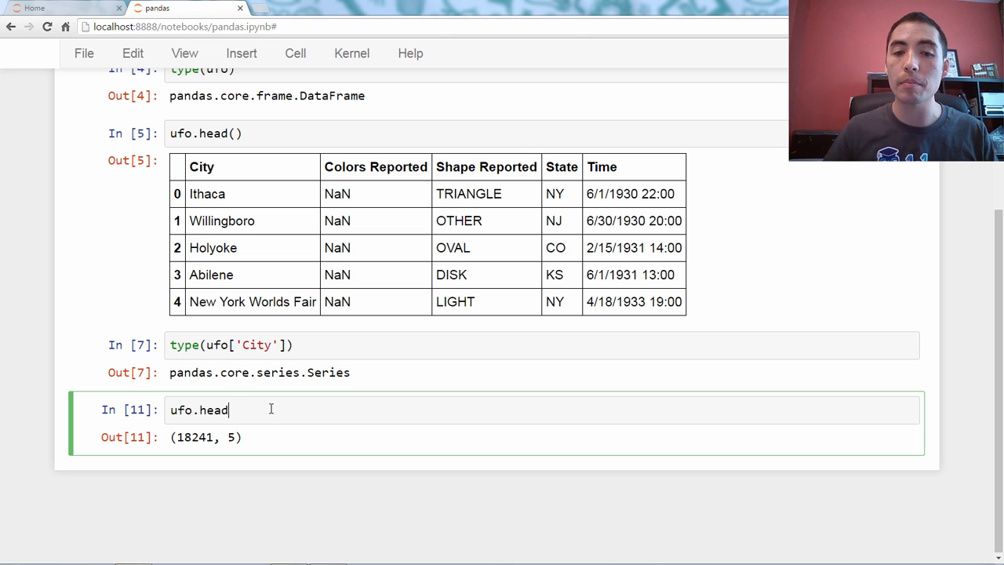
Replace the ufo.head code with 'ab' + 'cd' and run it, giving 'abcd'
double_click(198, 409)
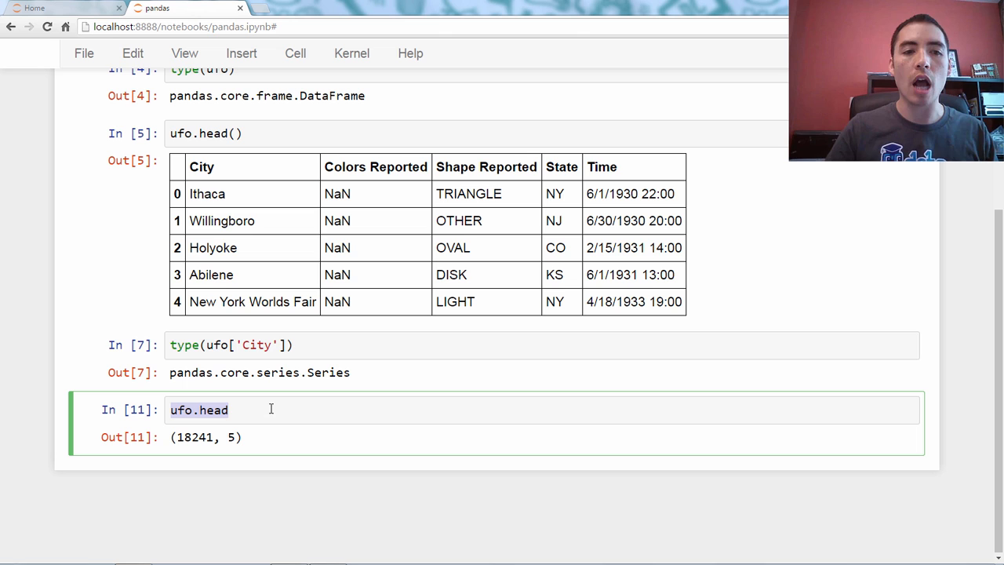
key("Ctrl+a")
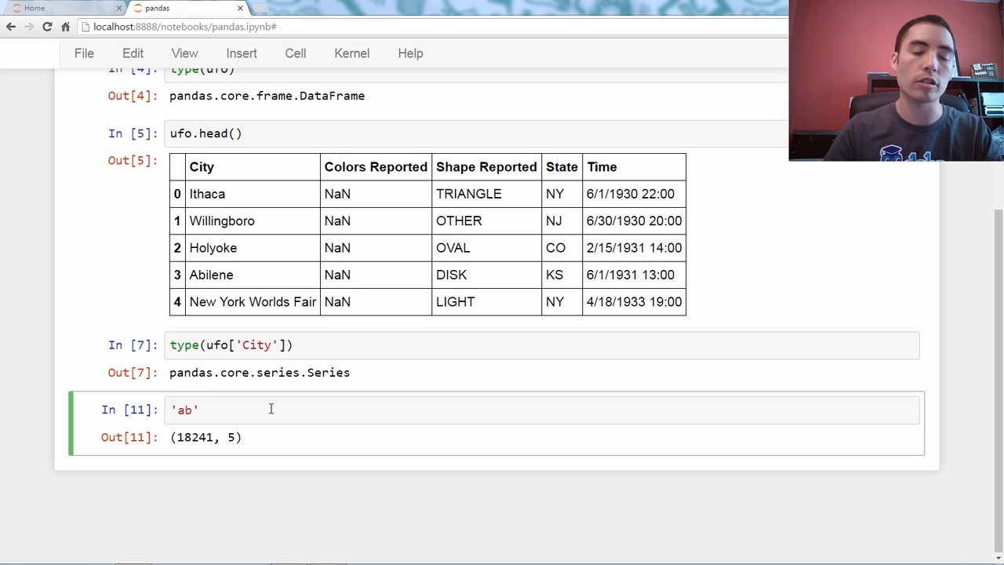
type("+'")
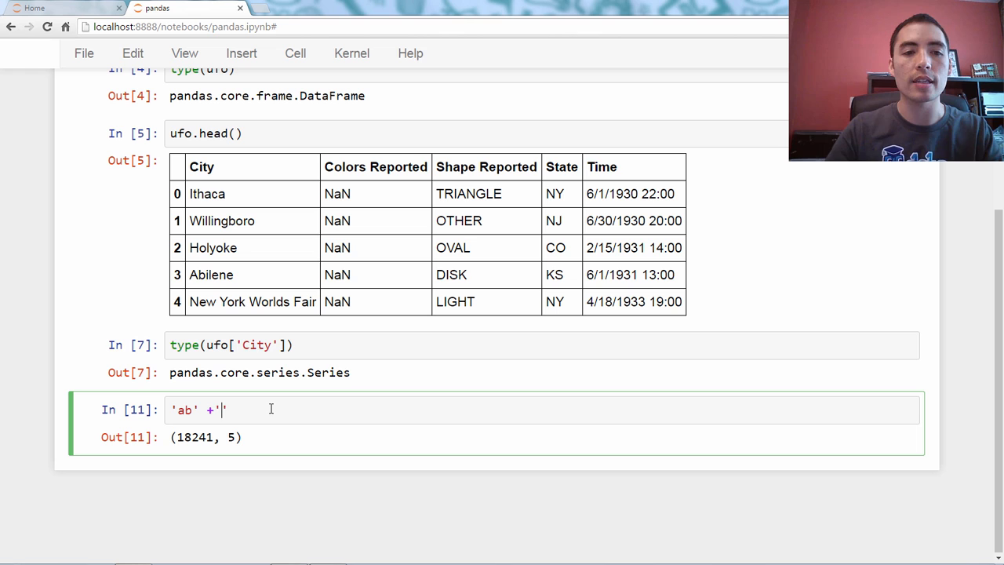
type("'cd'")
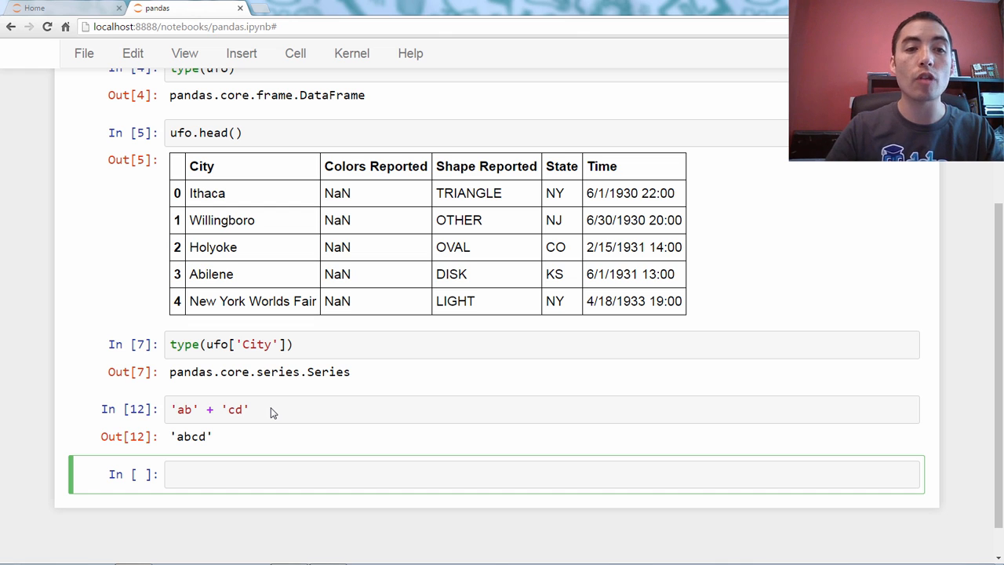
Run ufo.City + ufo.State to concatenate city and state directly
type("ufo.")
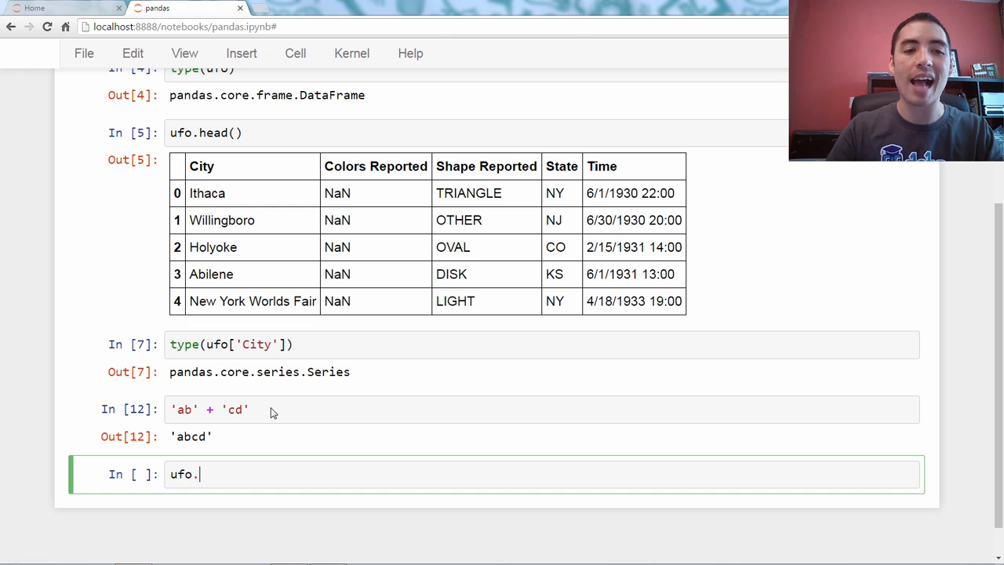
type("City +")
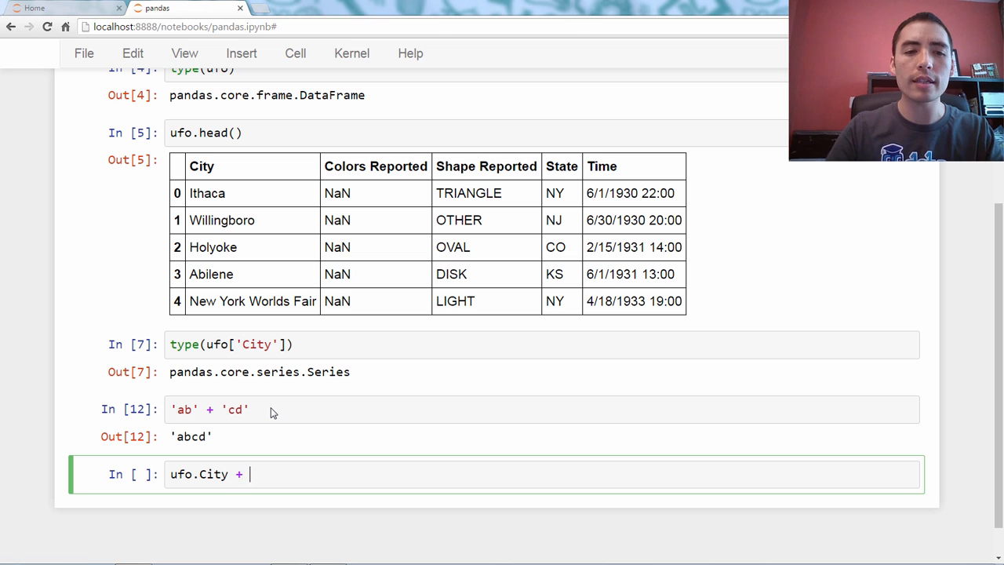
type("ufo.State")
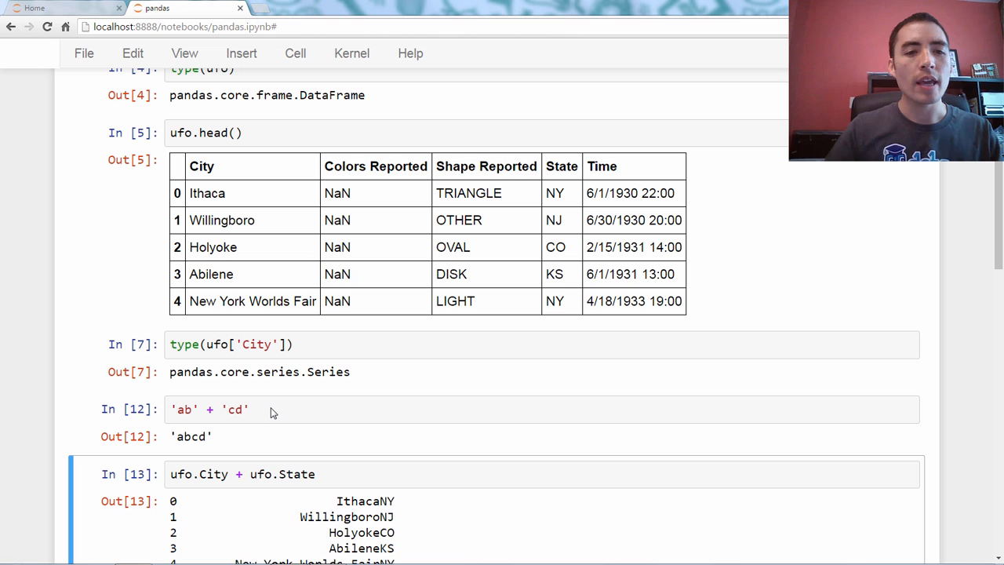
scroll("down", 3)
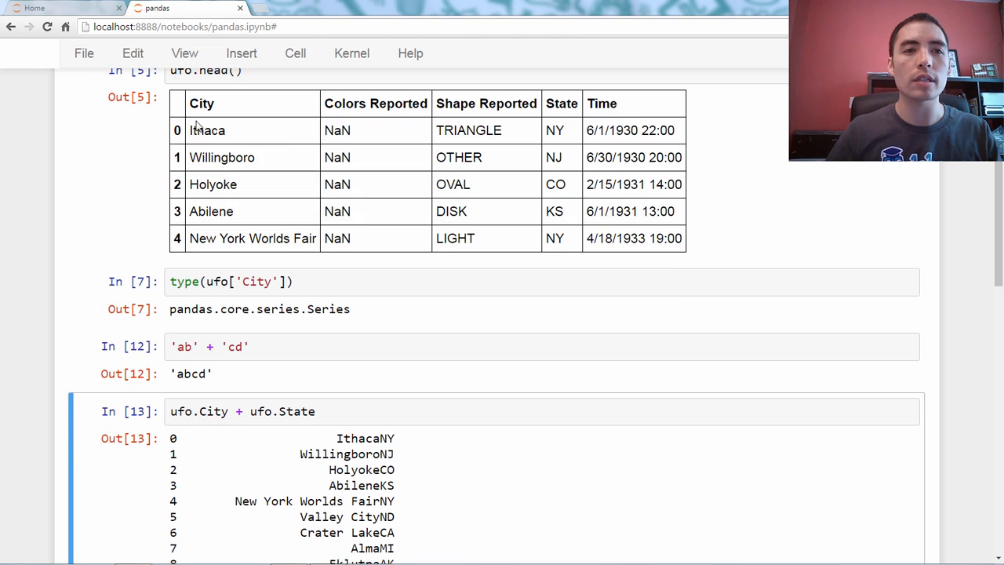
mouse_move(295, 158)
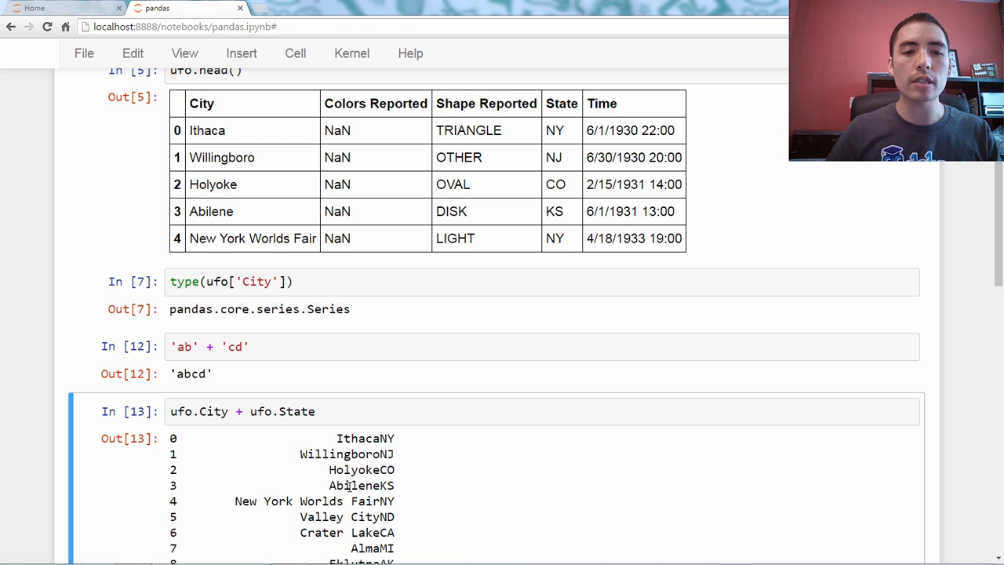
Insert a ', ' separator before ufo.State and rerun, giving values like 'Ithaca, NY'
left_click(417, 411)
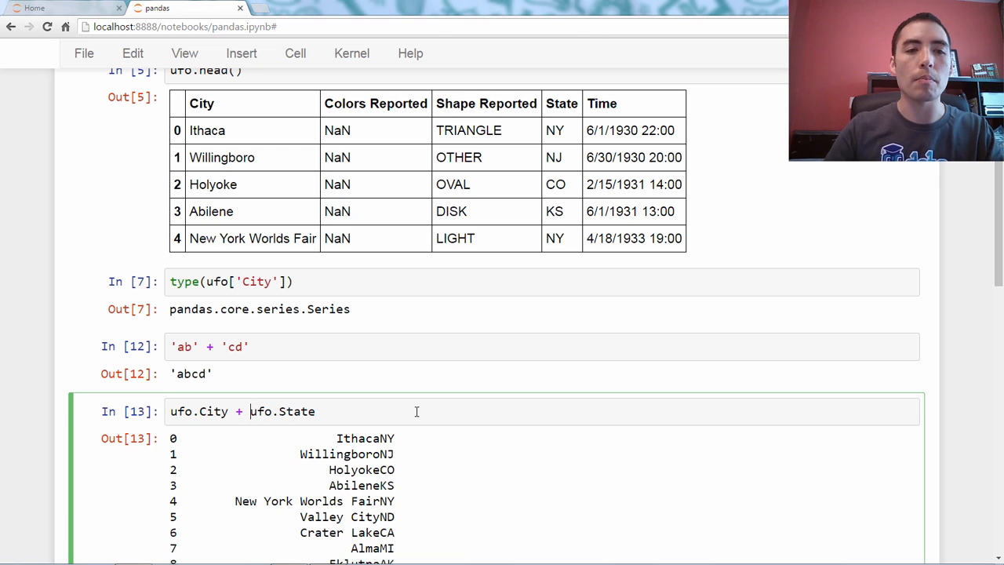
type("',")
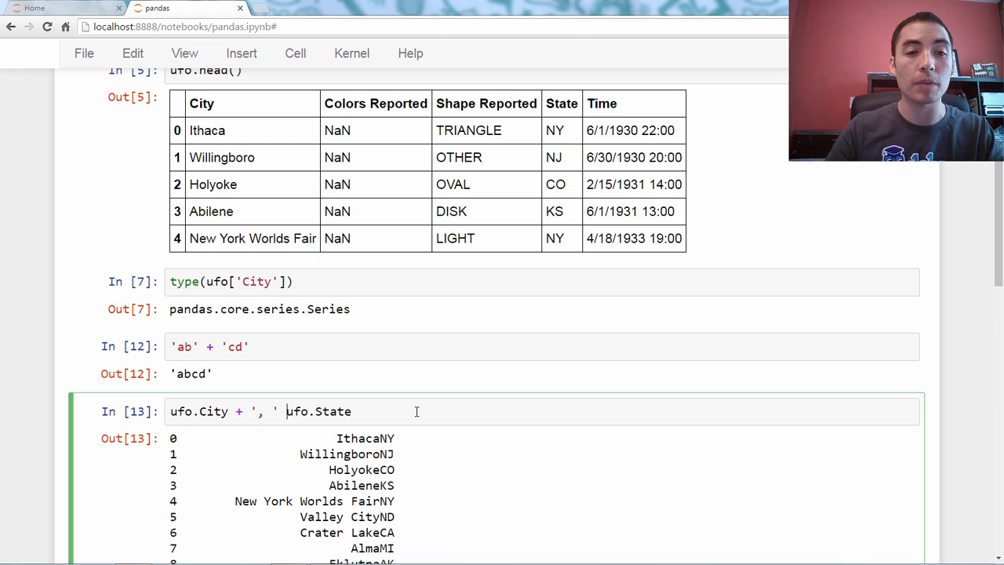
type("+ ufo.State")
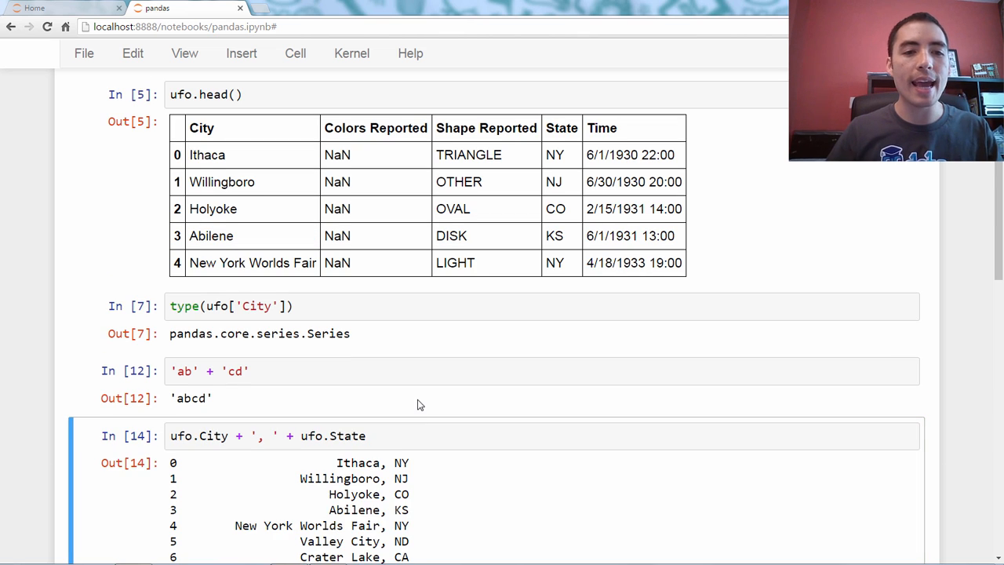
scroll("down", 3)
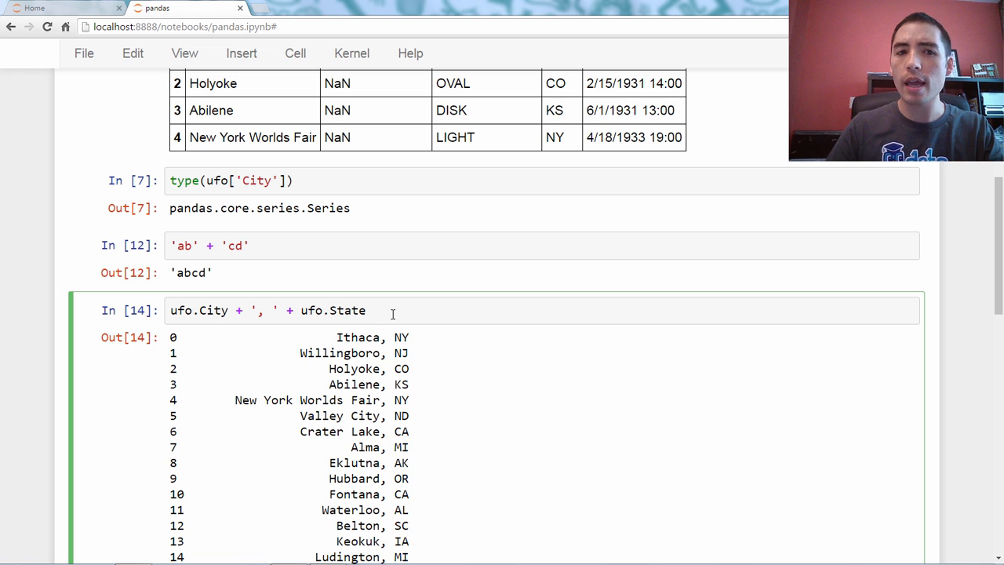
Prefix the expression with ufo['Location'] = and run the assignment
left_click(170, 310)
type("ufo.Location = ")
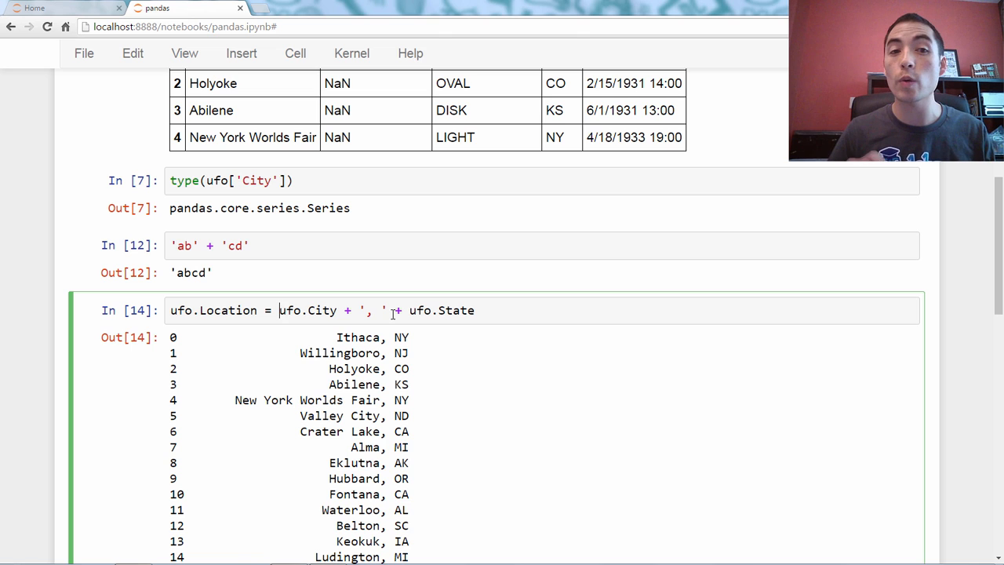
left_click(253, 309)
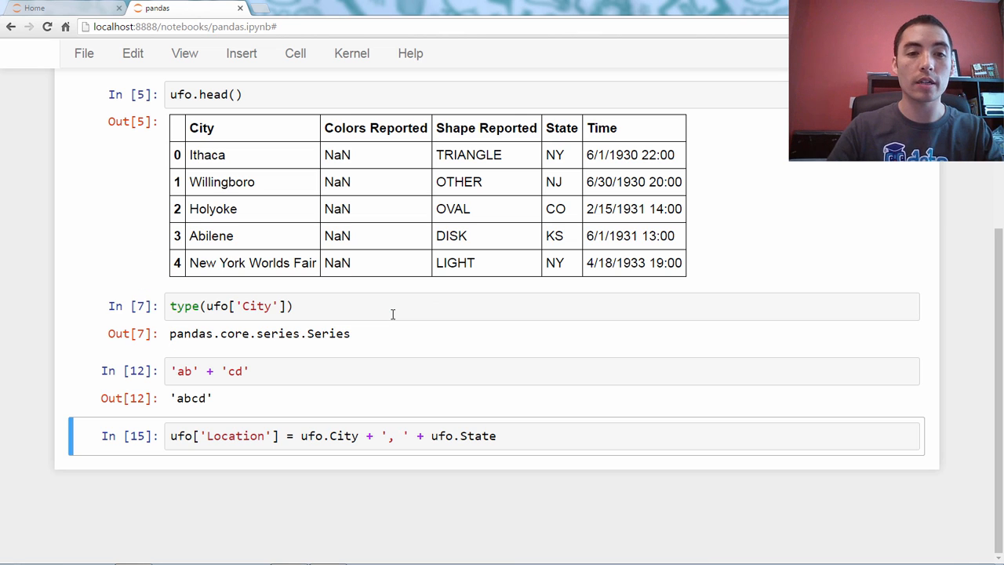
Run ufo.head() to show the first five rows with the Location column
type("ufo.head(")
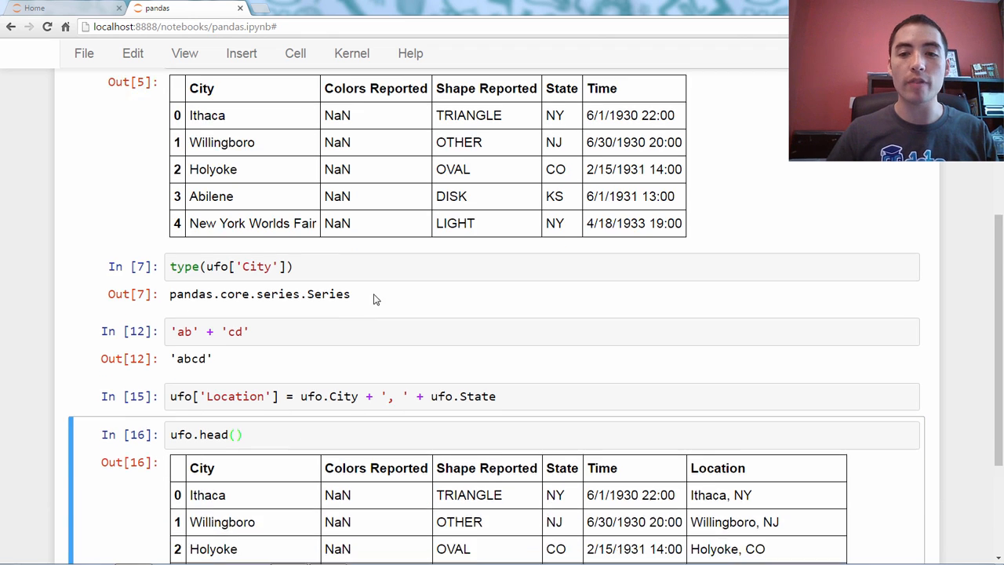
scroll("down", 3)
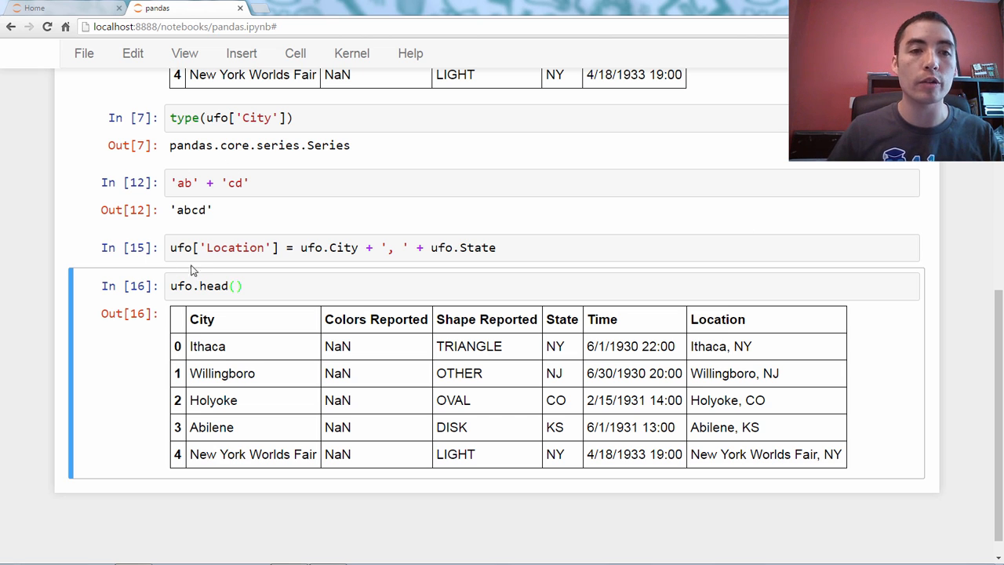
mouse_move(285, 265)
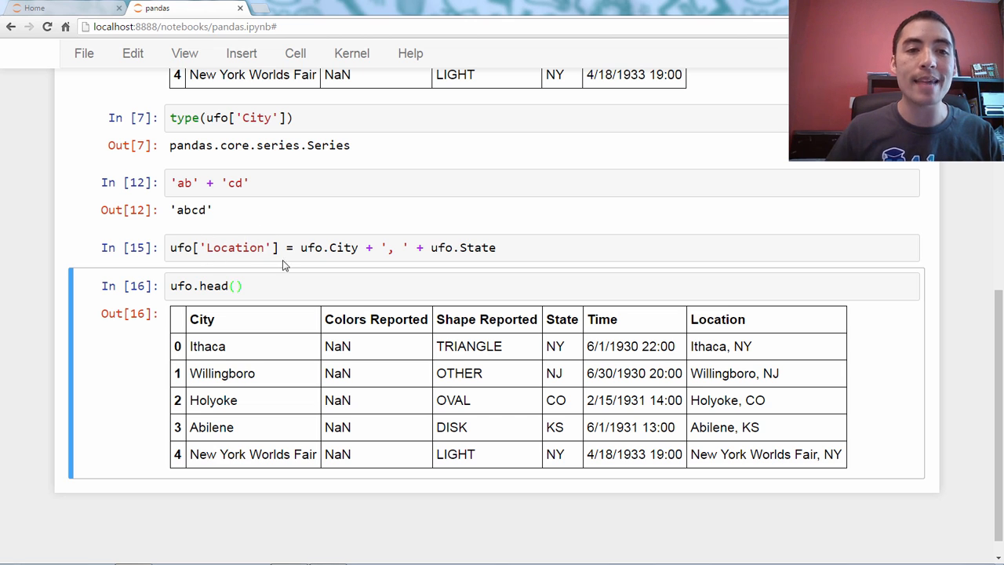
left_click(488, 247)
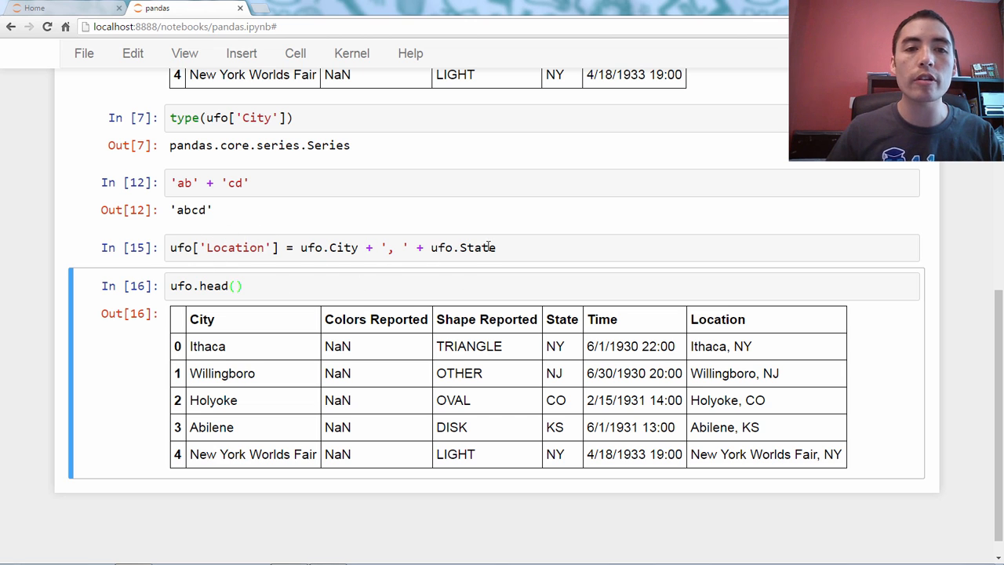